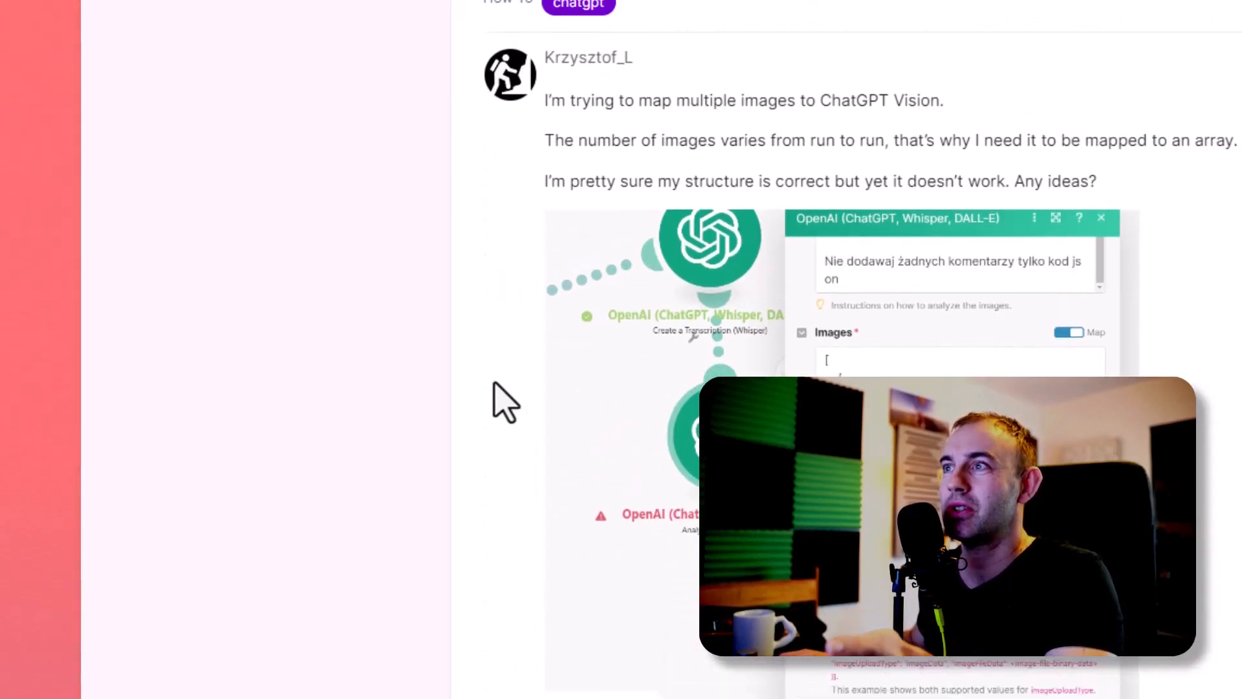
Scroll the forum question and enlarge its screenshot of the OpenAI Images array
{"action": "scroll", "scroll_direction": "down", "scroll_amount": 3}
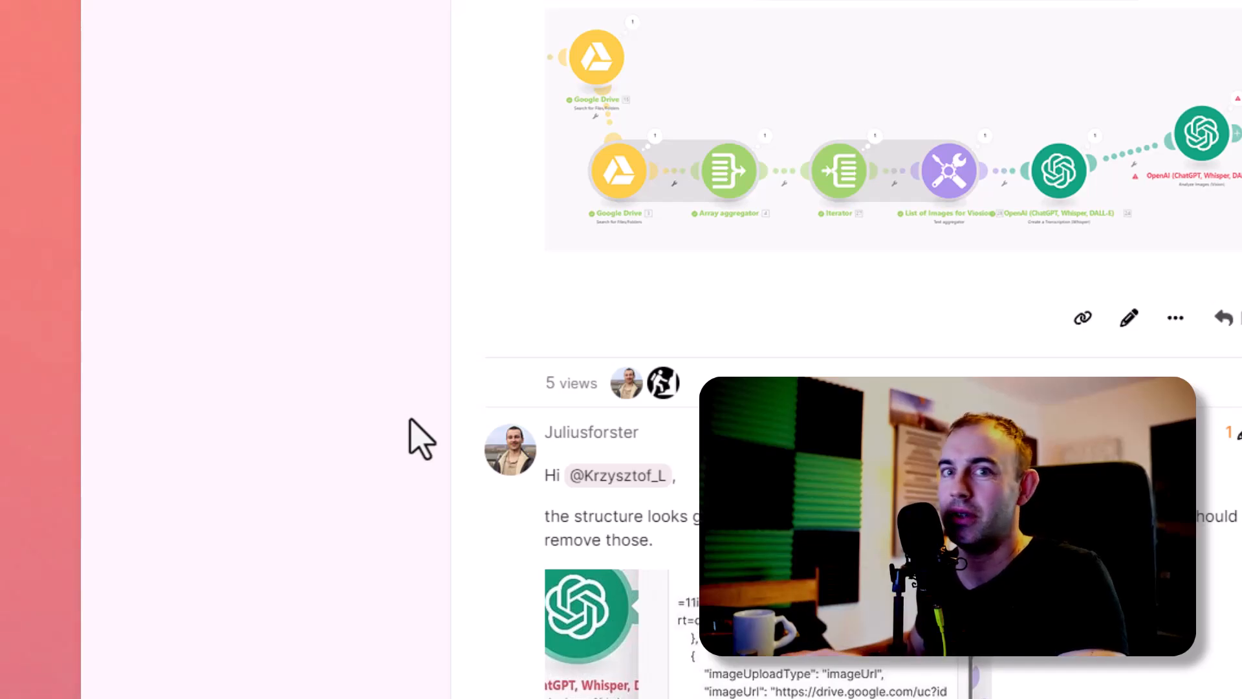
{"action": "scroll", "scroll_direction": "down", "scroll_amount": 3}
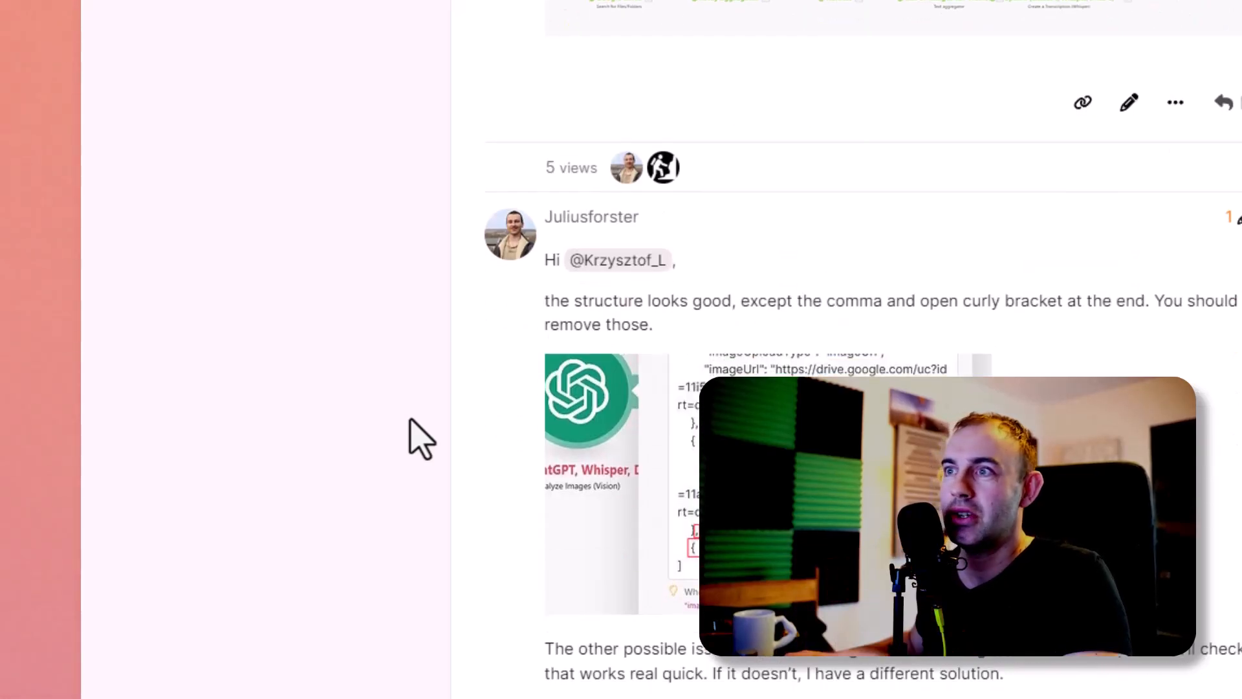
{"action": "mouse_move", "coordinate": [784, 269]}
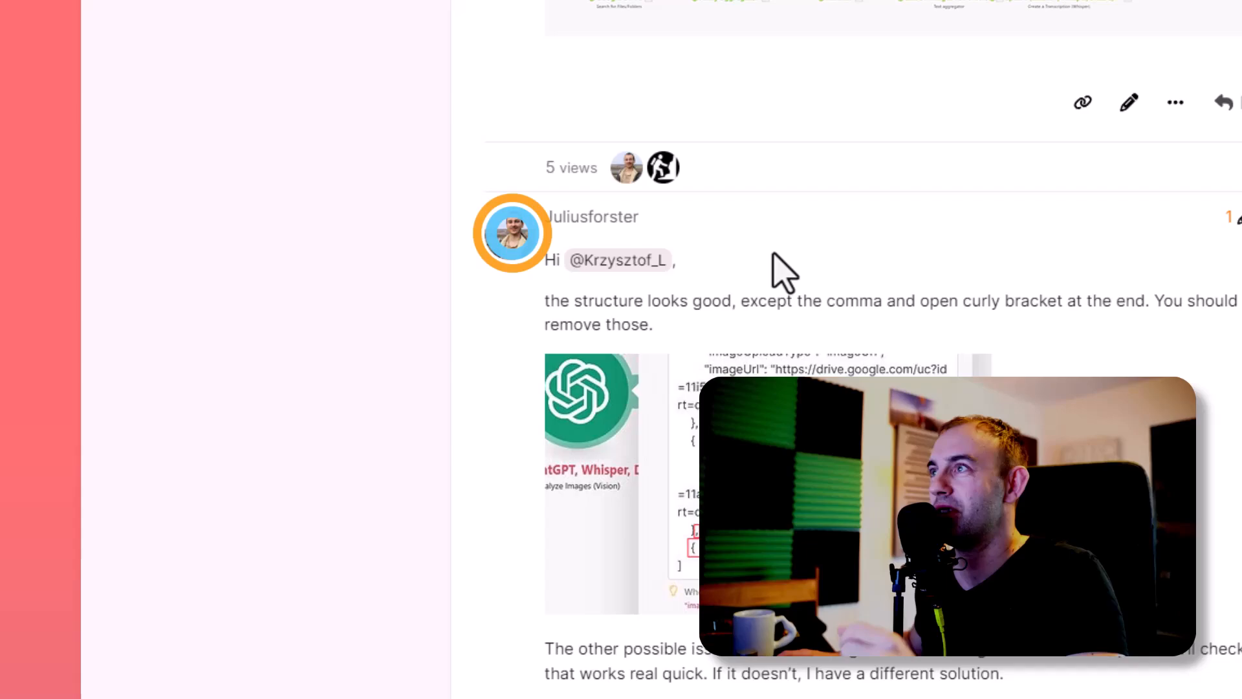
{"action": "mouse_move", "coordinate": [400, 282]}
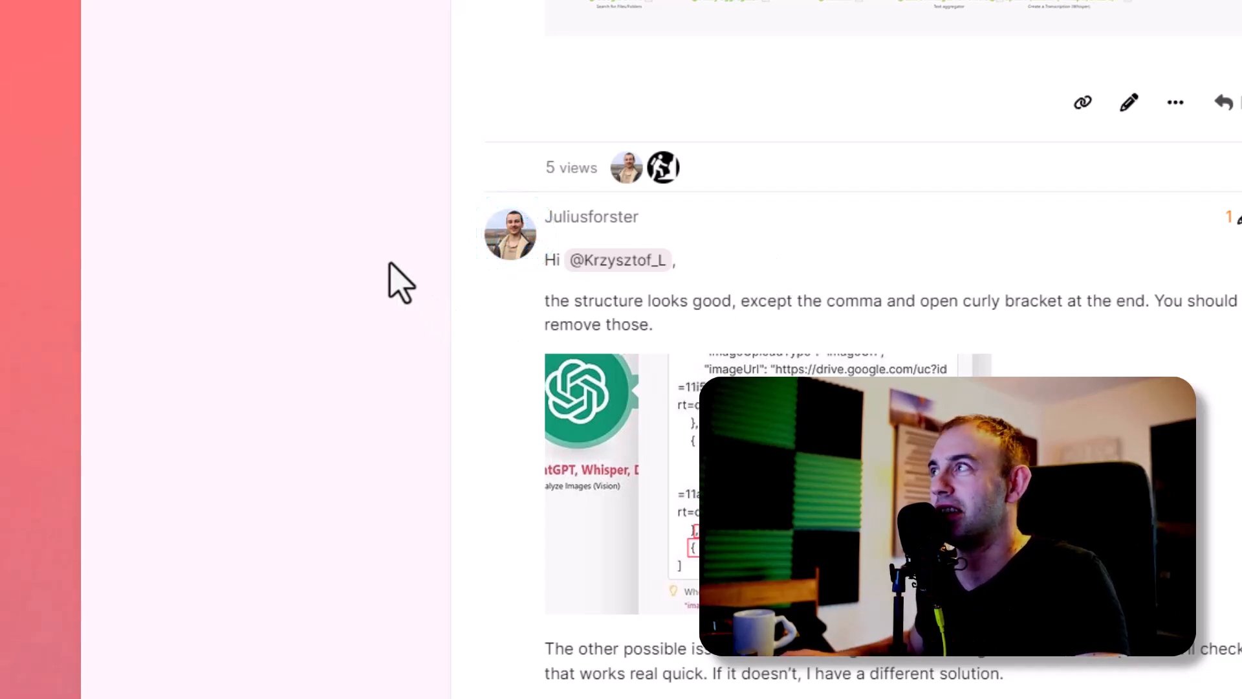
{"action": "mouse_move", "coordinate": [405, 262]}
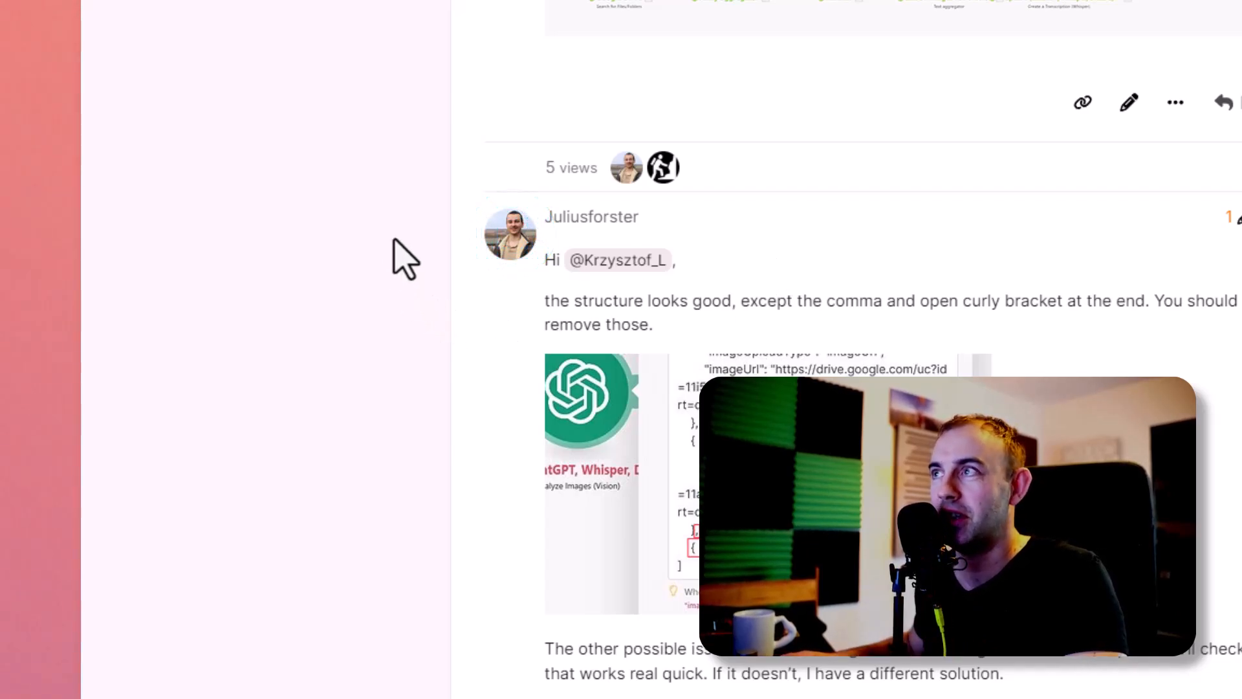
{"action": "scroll", "scroll_direction": "up", "scroll_amount": 3}
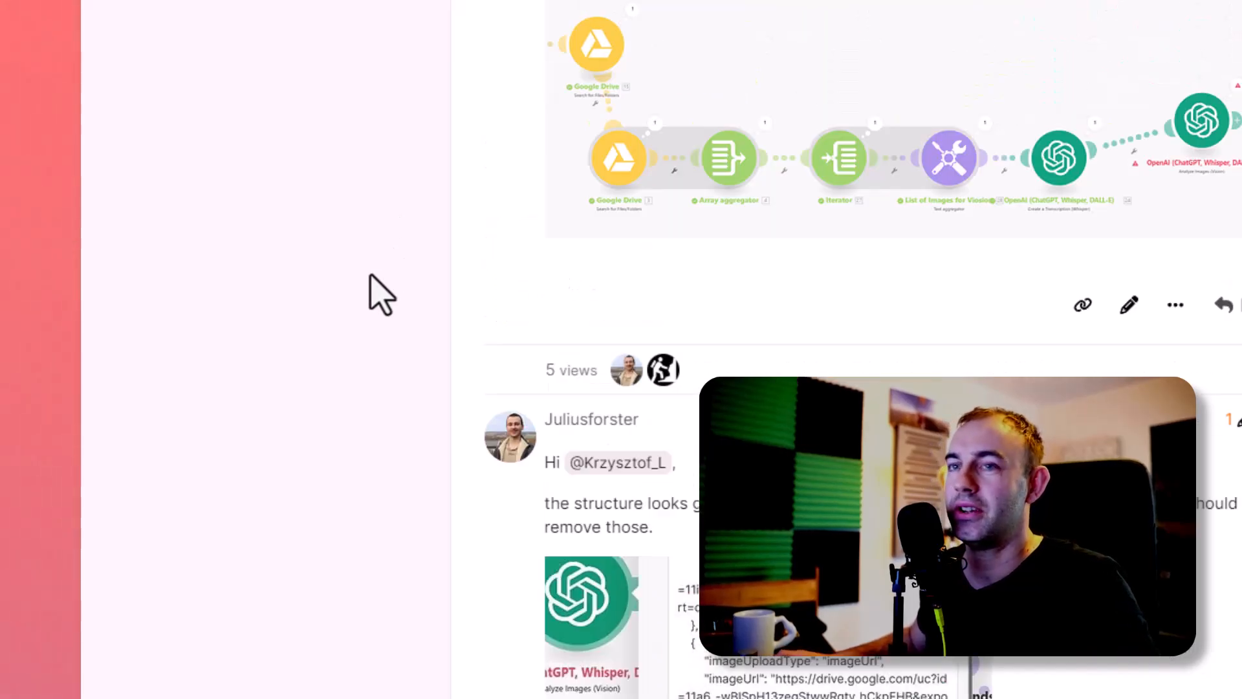
{"action": "scroll", "scroll_direction": "down", "scroll_amount": 3}
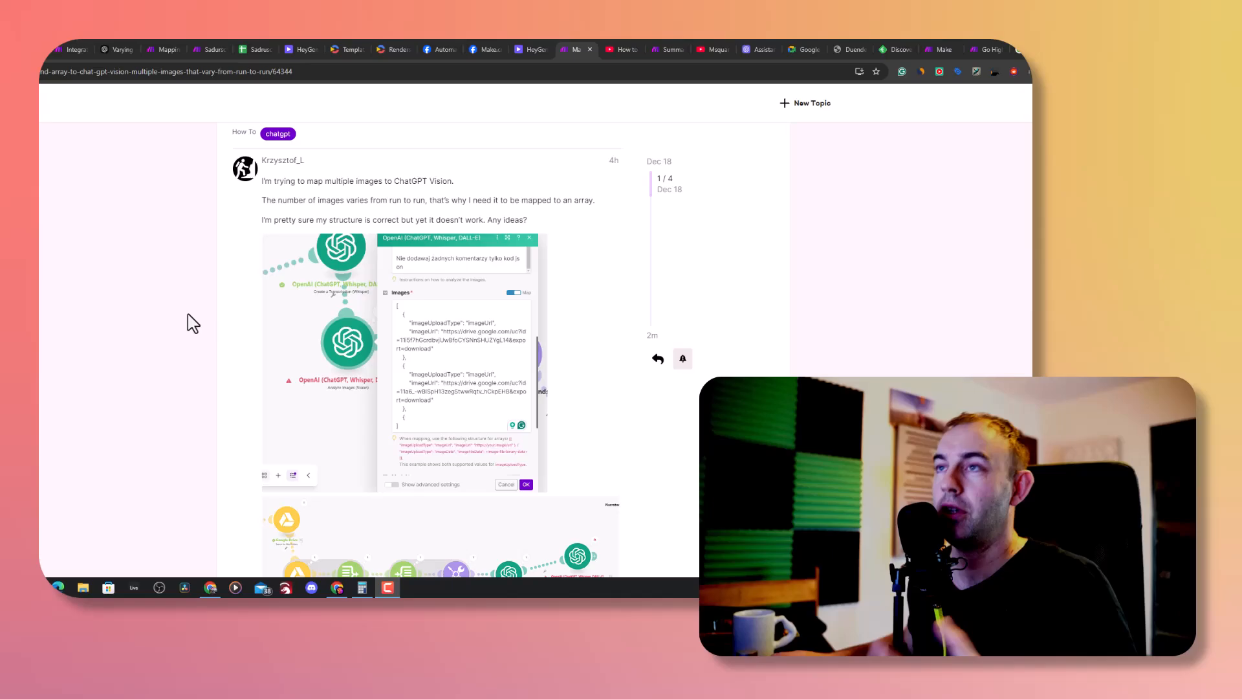
{"action": "mouse_move", "coordinate": [229, 317]}
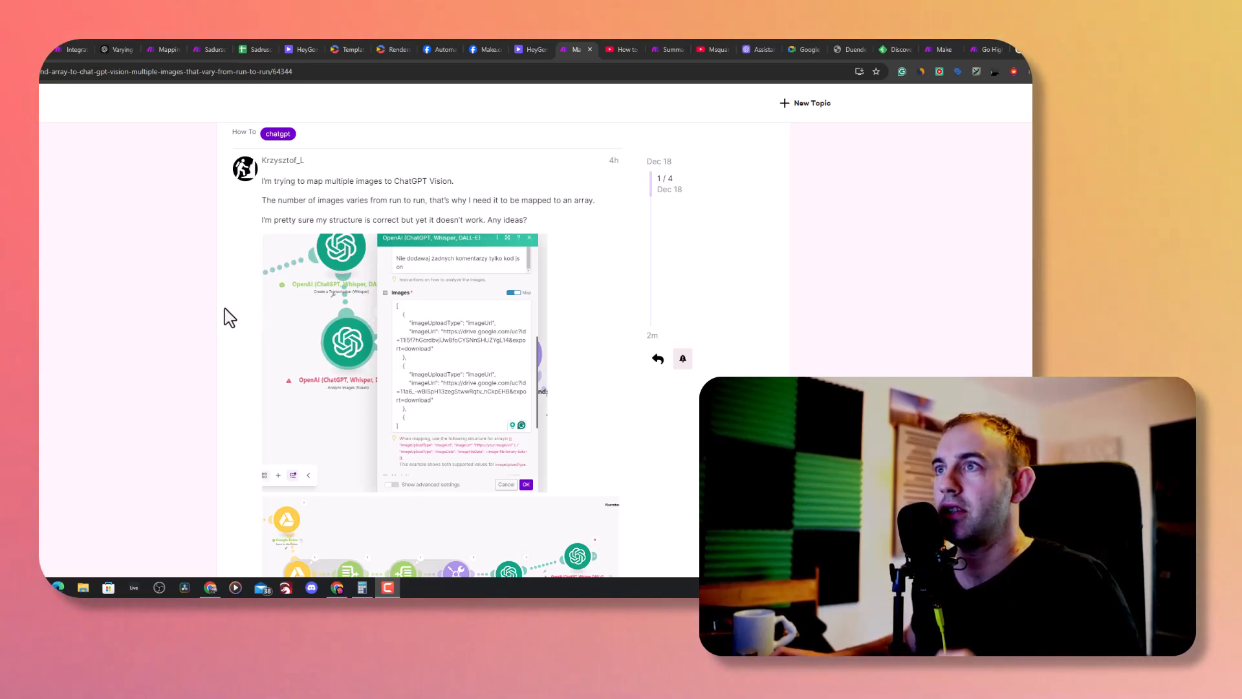
{"action": "mouse_move", "coordinate": [332, 328]}
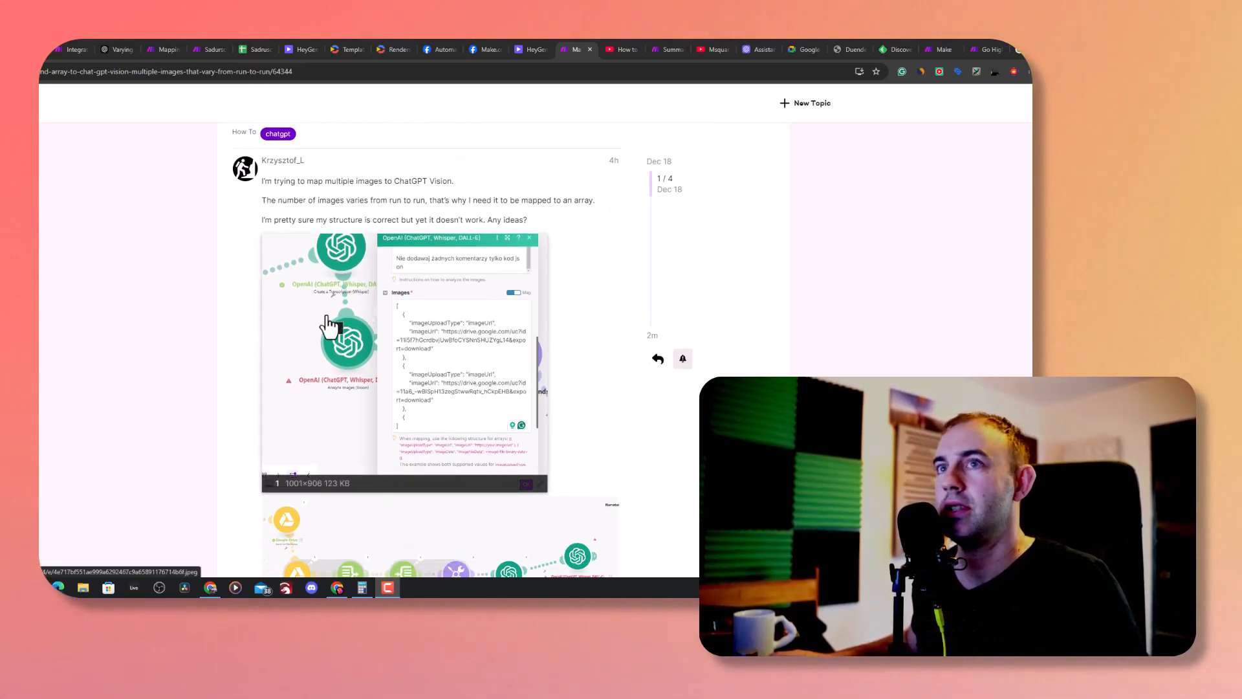
{"action": "mouse_move", "coordinate": [237, 307]}
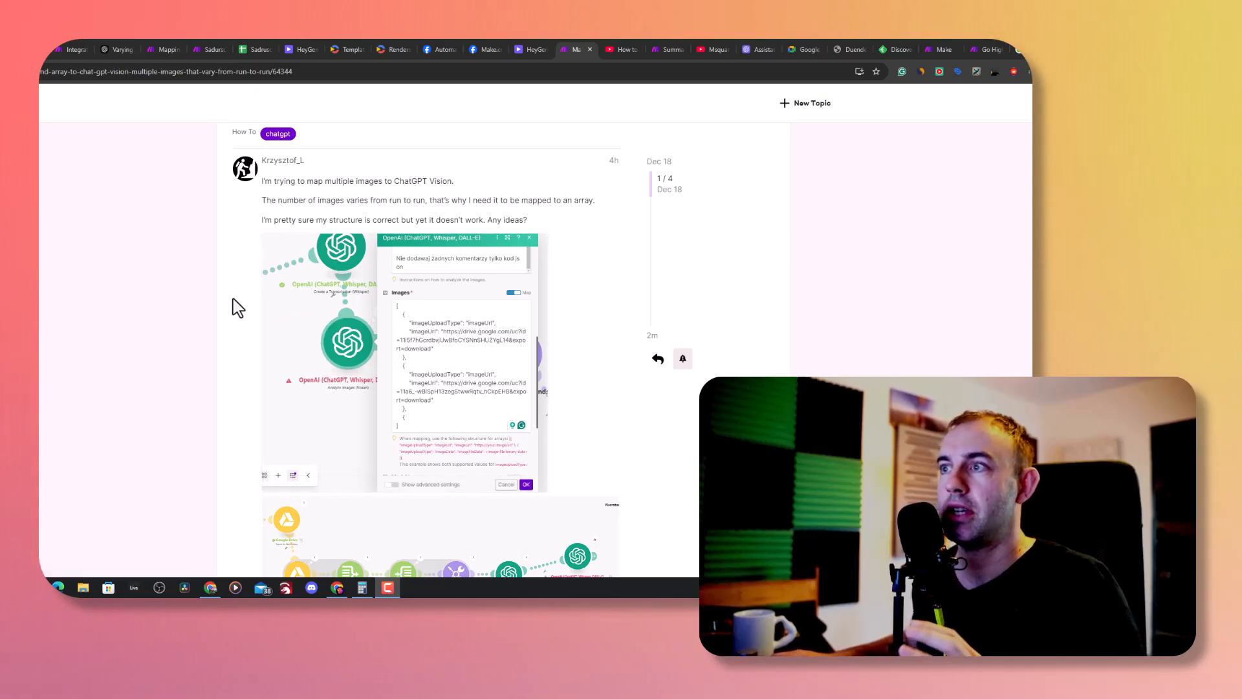
{"action": "mouse_move", "coordinate": [205, 152]}
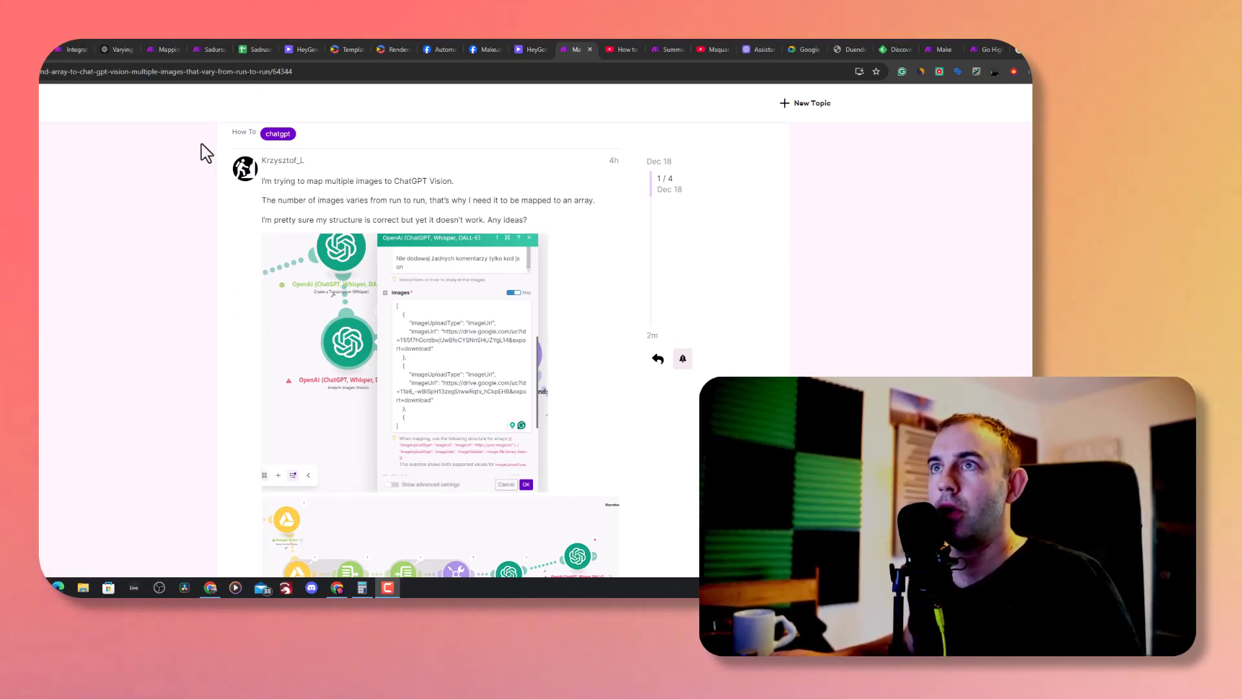
{"action": "mouse_move", "coordinate": [241, 224]}
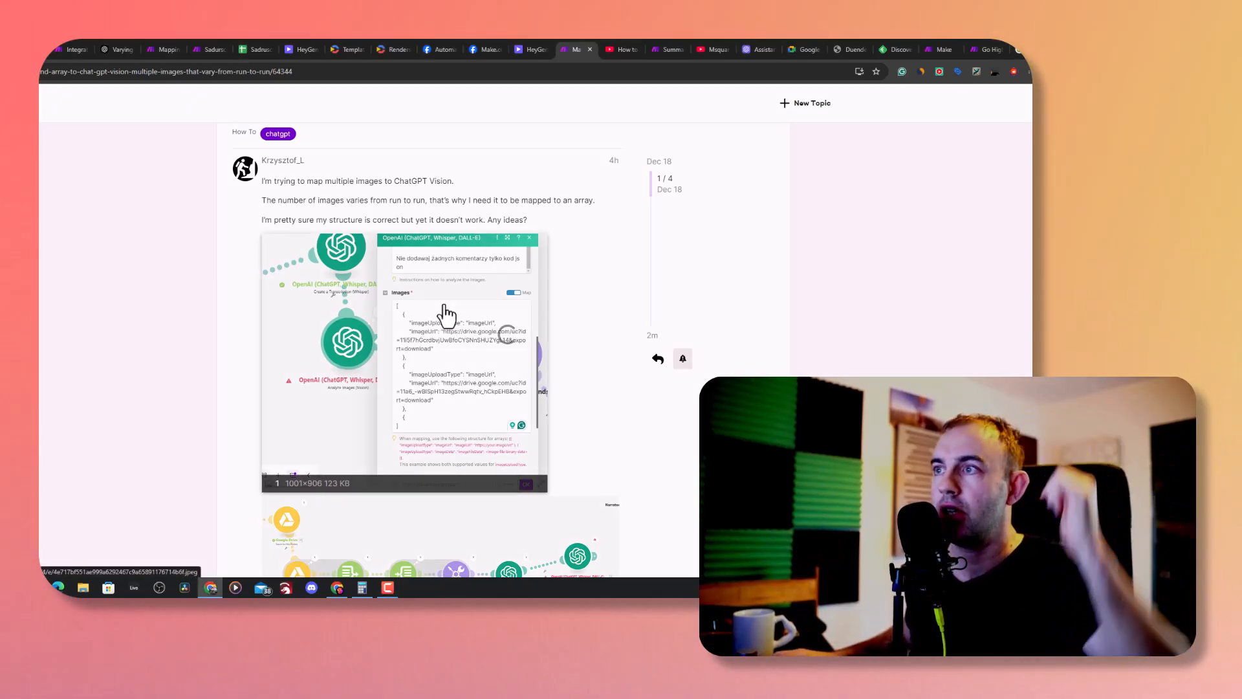
{"action": "left_click", "coordinate": [404, 357]}
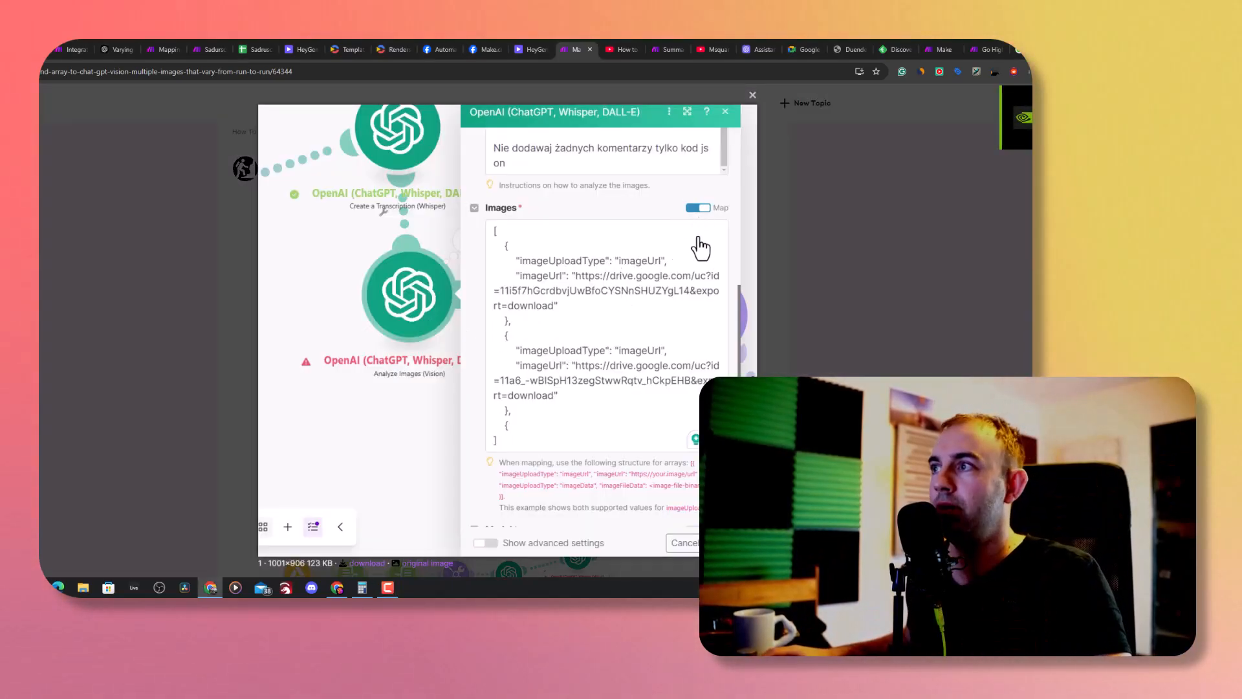
{"action": "mouse_move", "coordinate": [740, 230]}
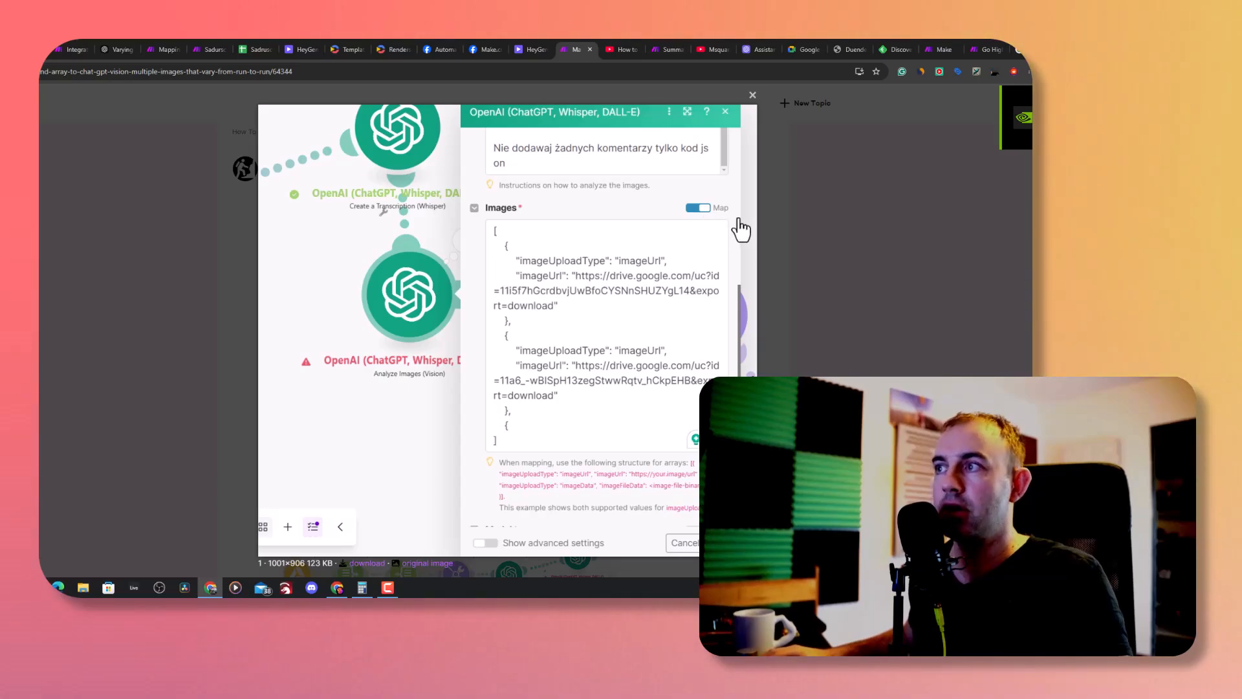
{"action": "mouse_move", "coordinate": [507, 480]}
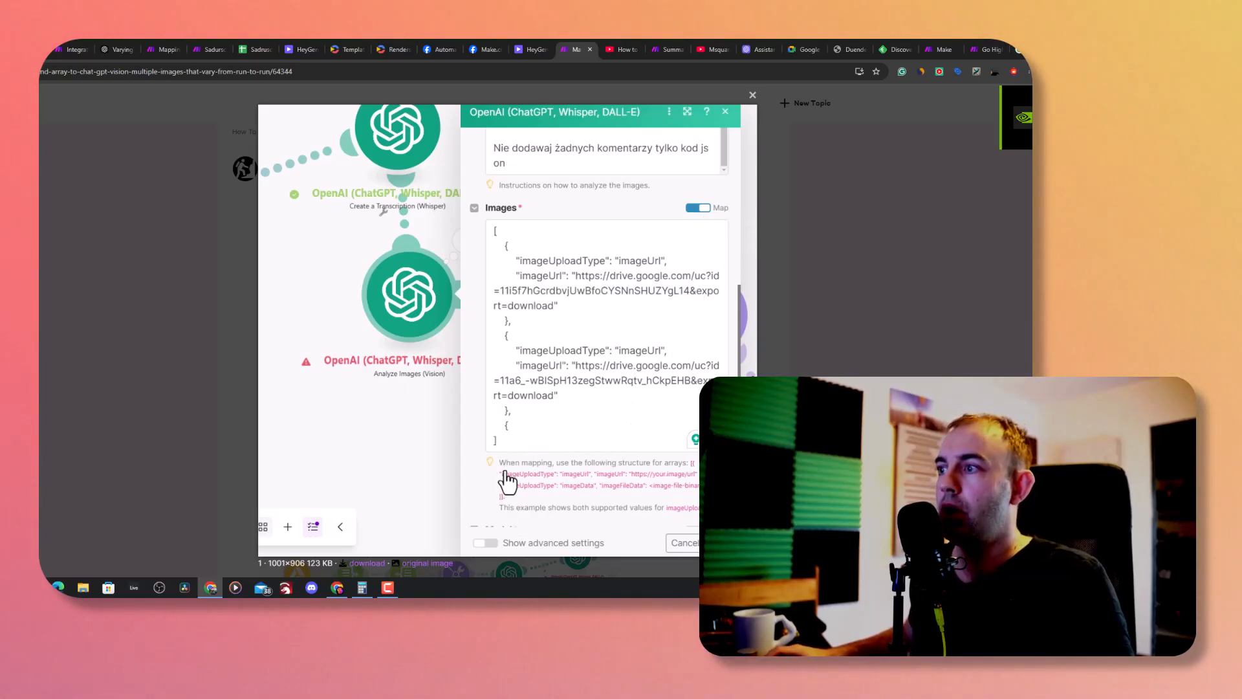
{"action": "mouse_move", "coordinate": [505, 434]}
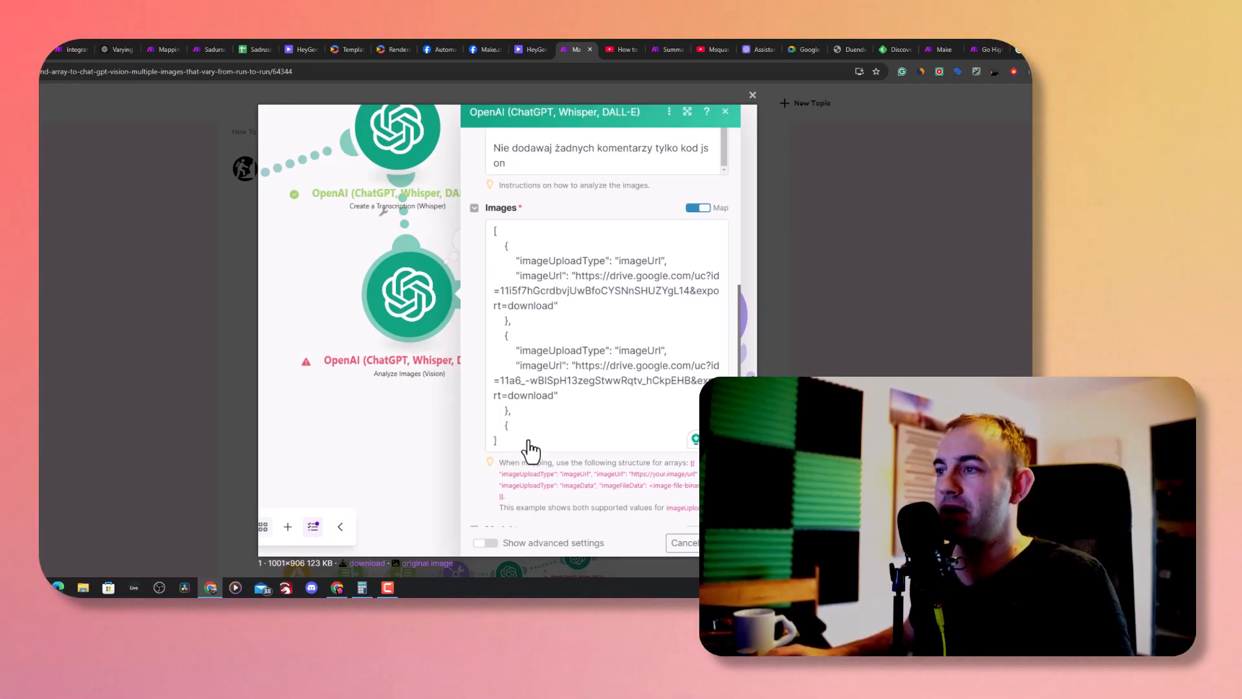
{"action": "mouse_move", "coordinate": [535, 467]}
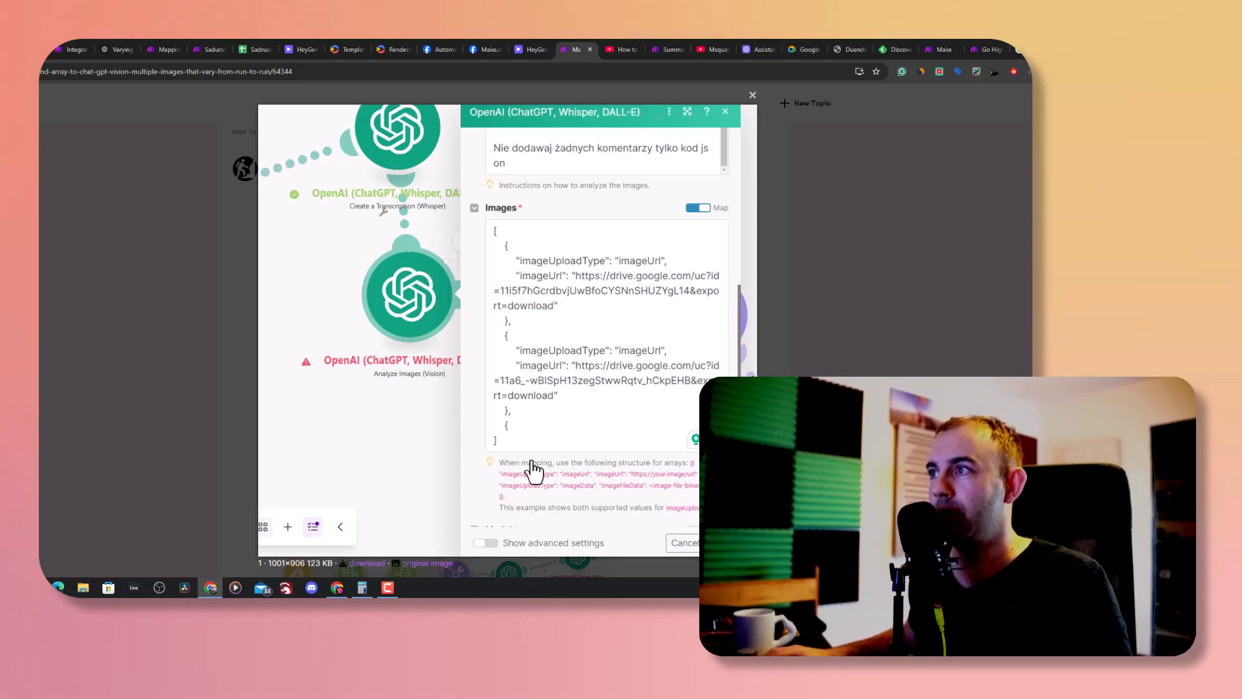
{"action": "mouse_move", "coordinate": [503, 284]}
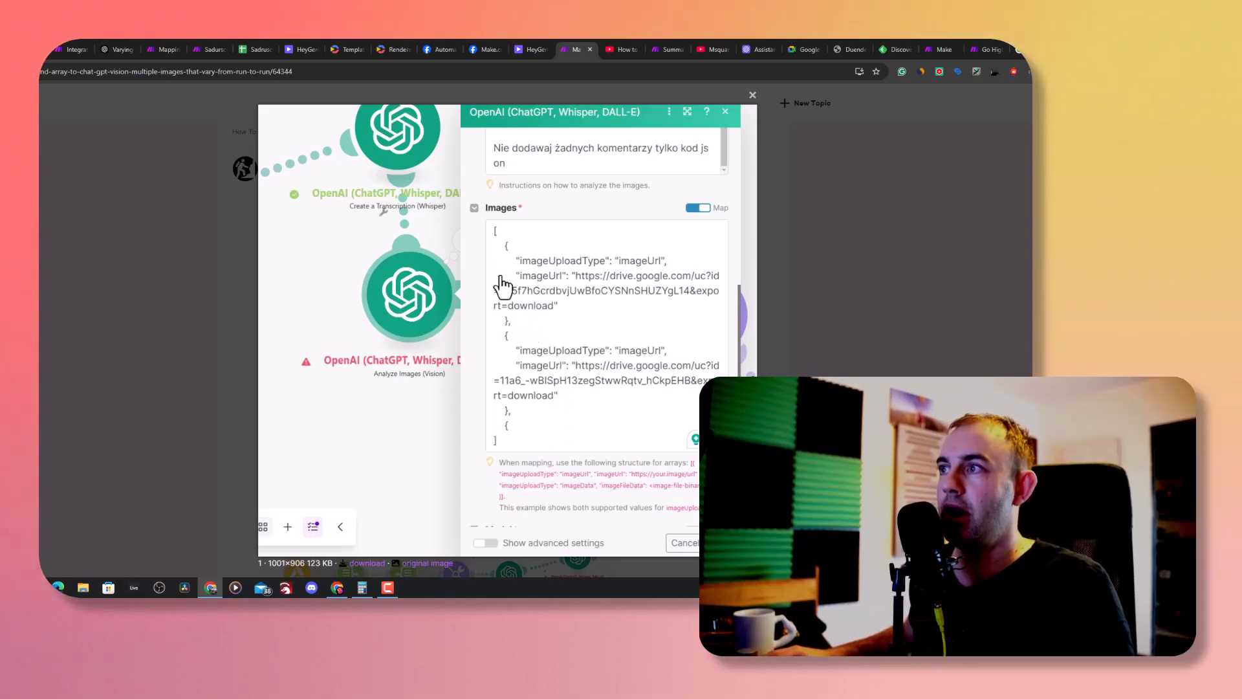
{"action": "mouse_move", "coordinate": [504, 255]}
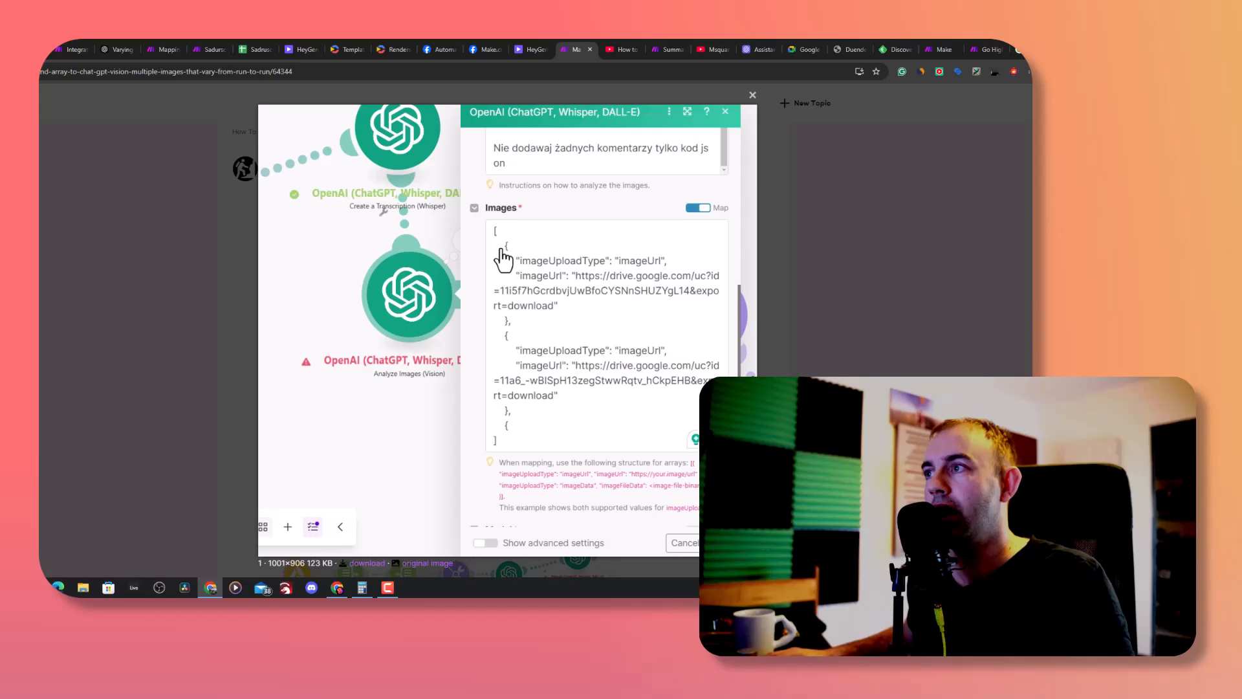
{"action": "mouse_move", "coordinate": [610, 501]}
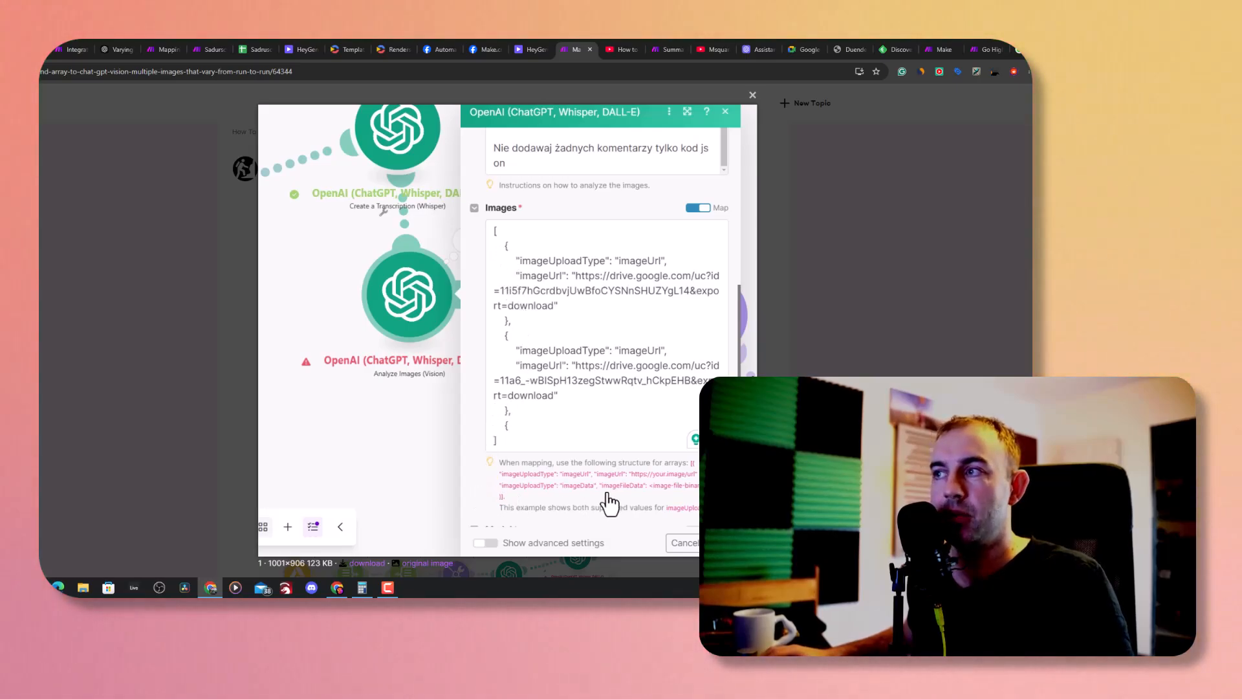
{"action": "mouse_move", "coordinate": [588, 494]}
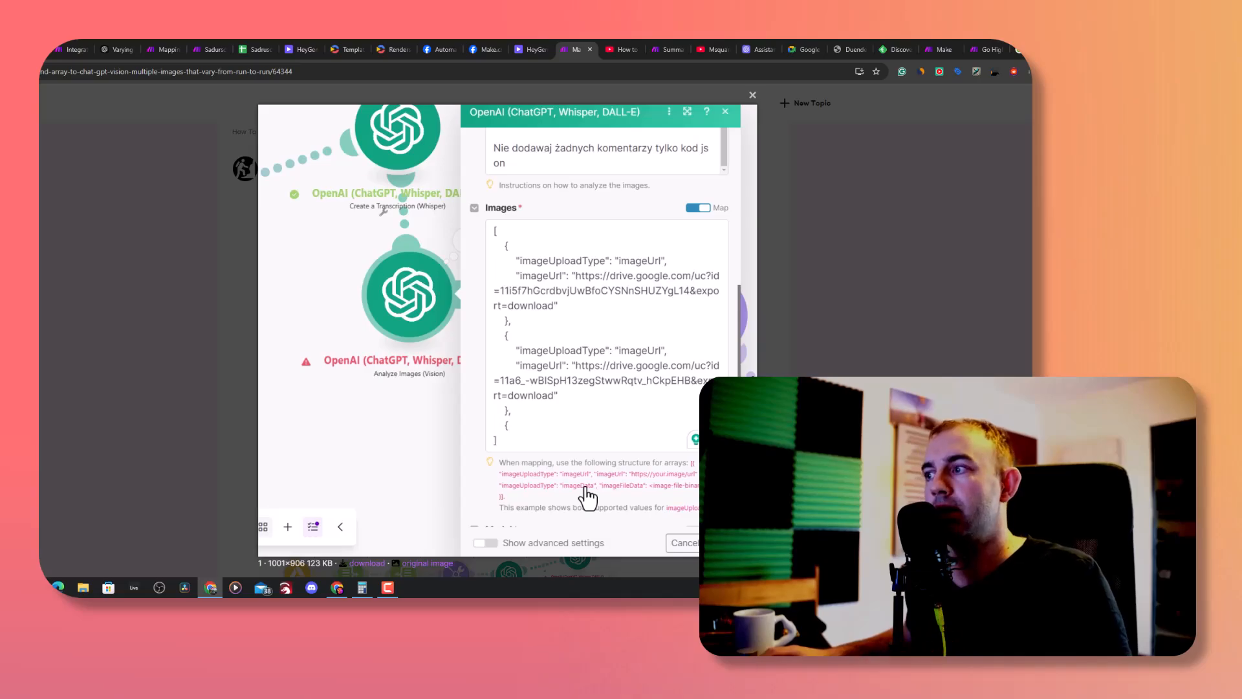
Close the screenshot and scroll to the reply about removing the comma and curly bracket
{"action": "left_click", "coordinate": [751, 95]}
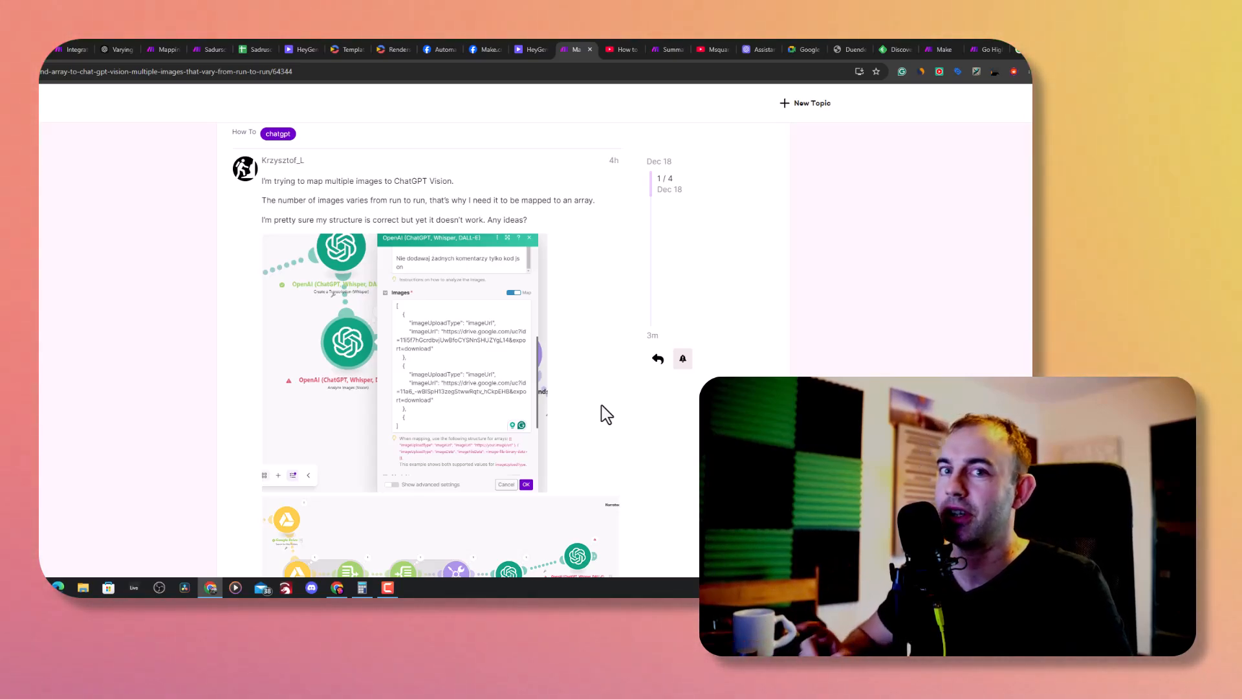
{"action": "mouse_move", "coordinate": [458, 363]}
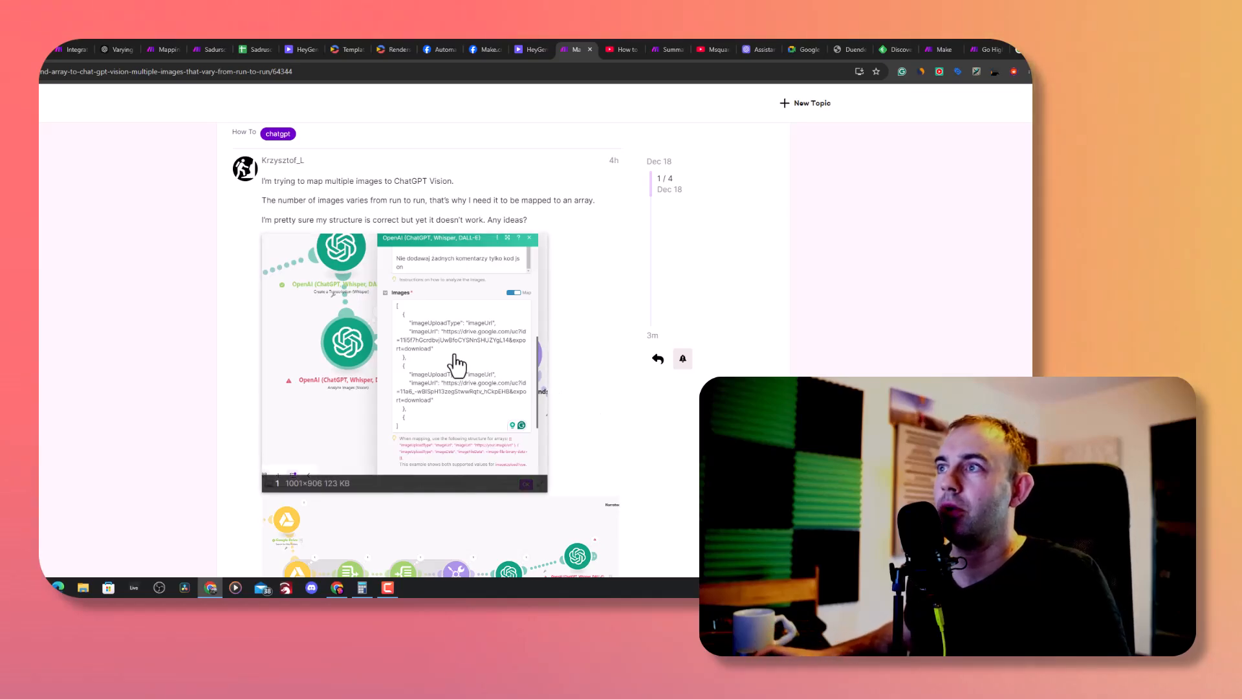
{"action": "scroll", "scroll_direction": "down", "scroll_amount": 3}
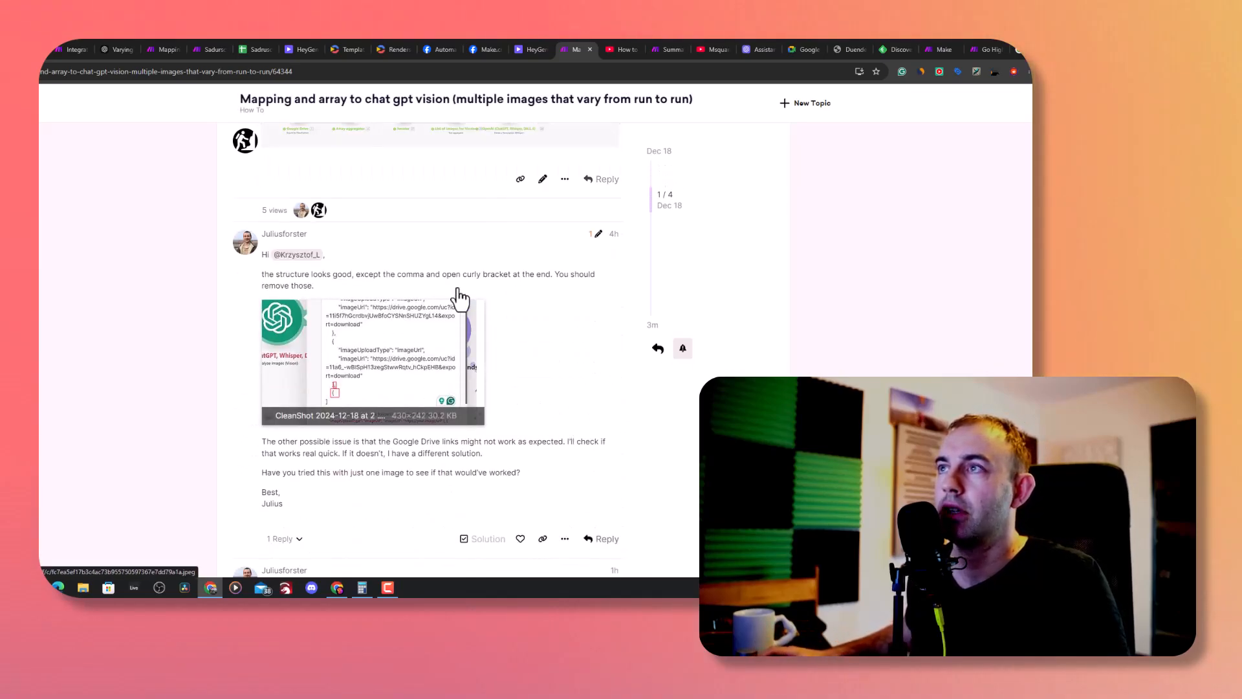
{"action": "left_click", "coordinate": [621, 49]}
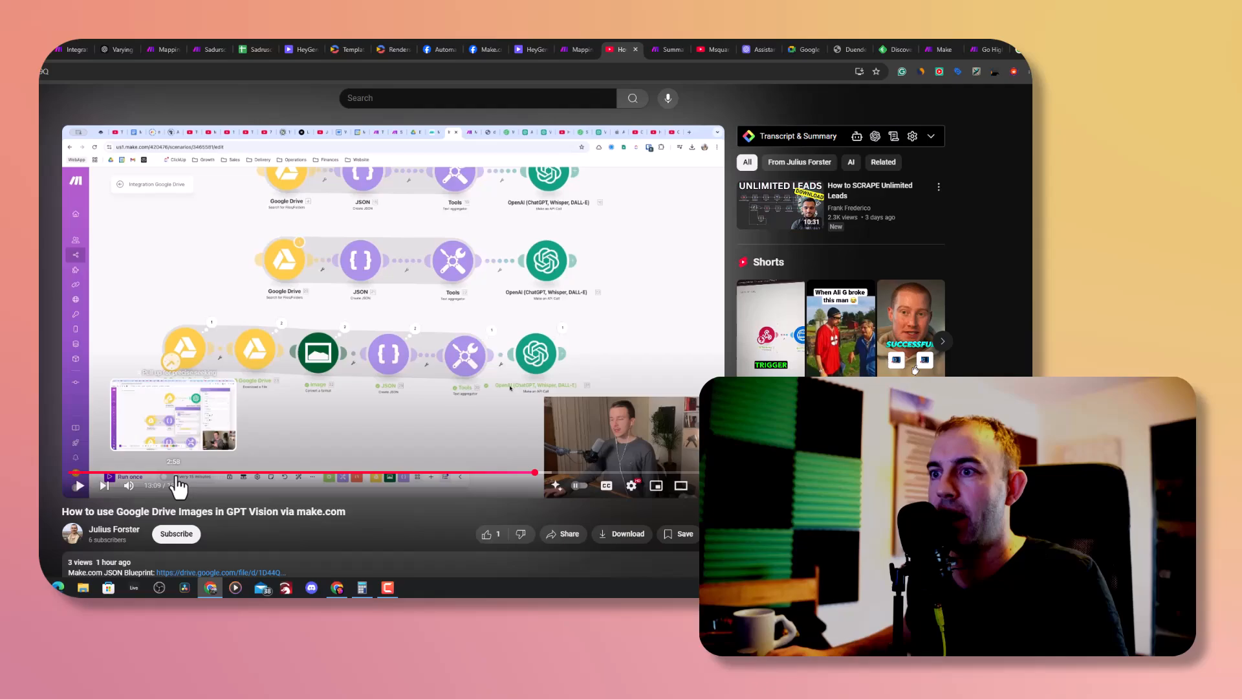
{"action": "mouse_move", "coordinate": [555, 364]}
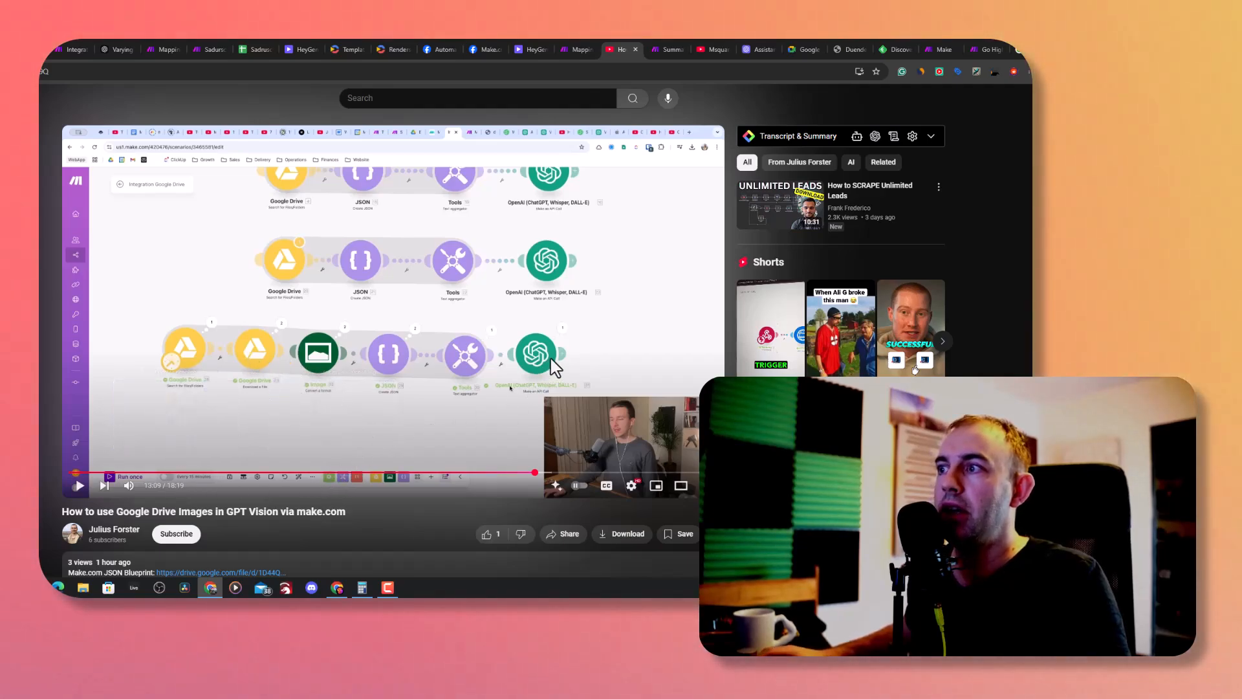
{"action": "mouse_move", "coordinate": [543, 400]}
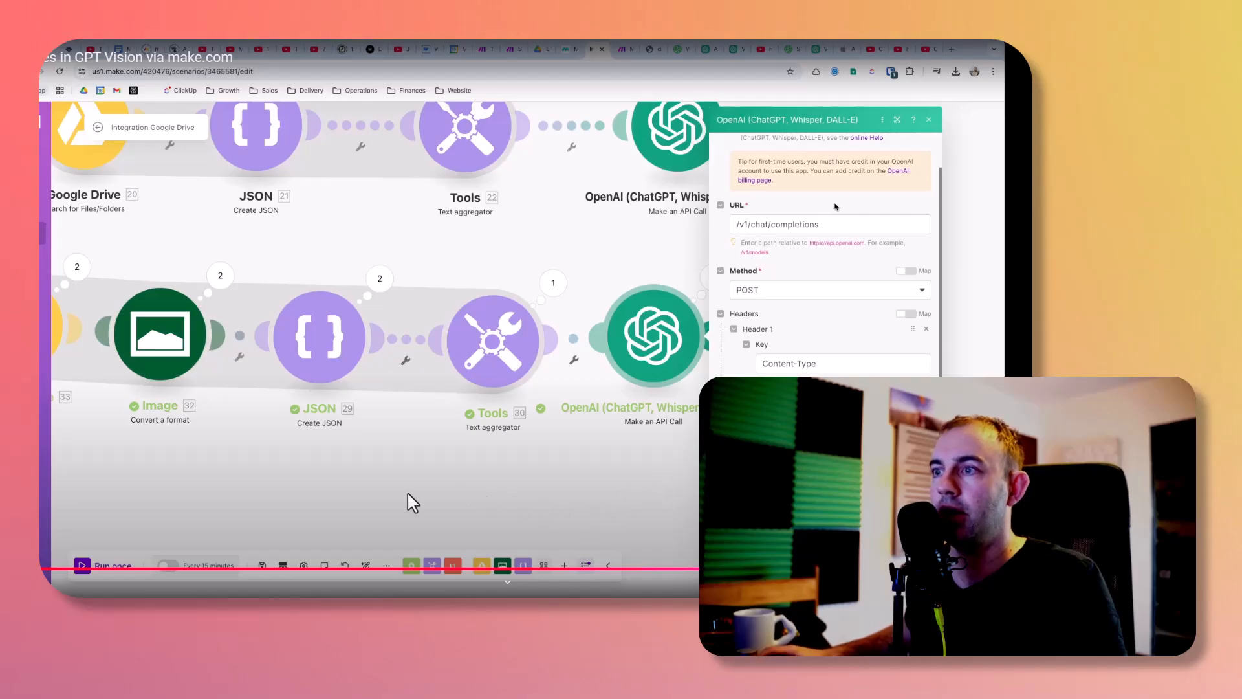
{"action": "mouse_move", "coordinate": [450, 470]}
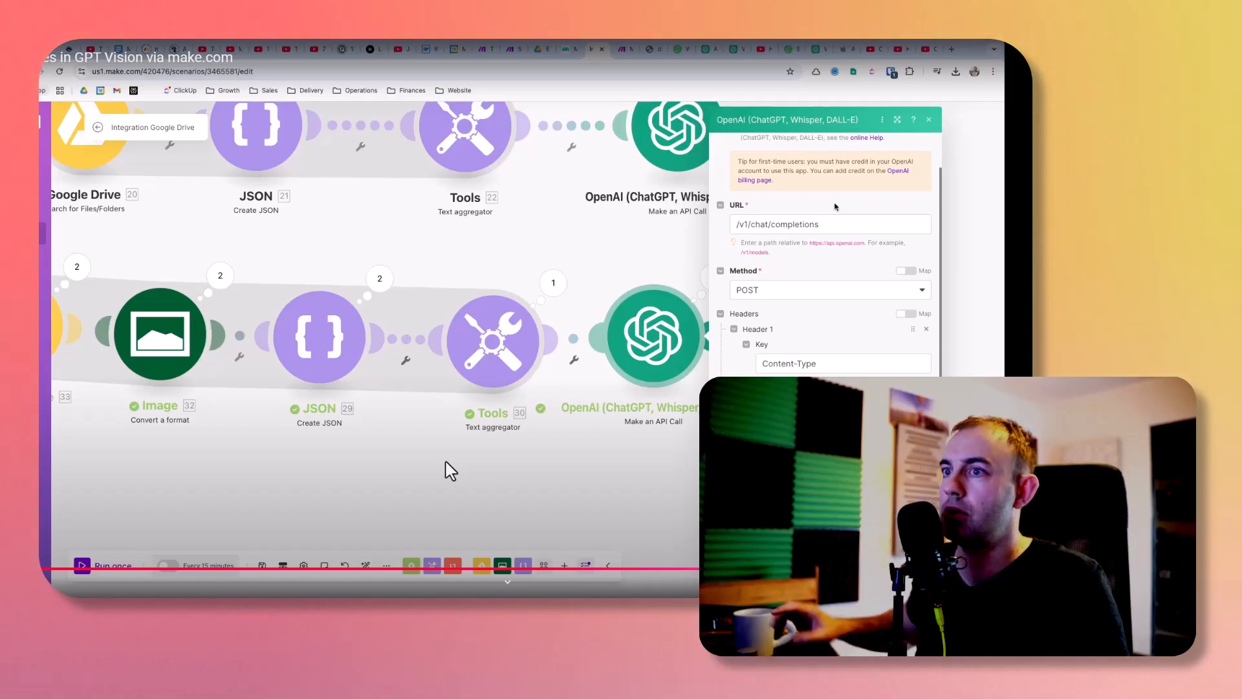
{"action": "mouse_move", "coordinate": [154, 428]}
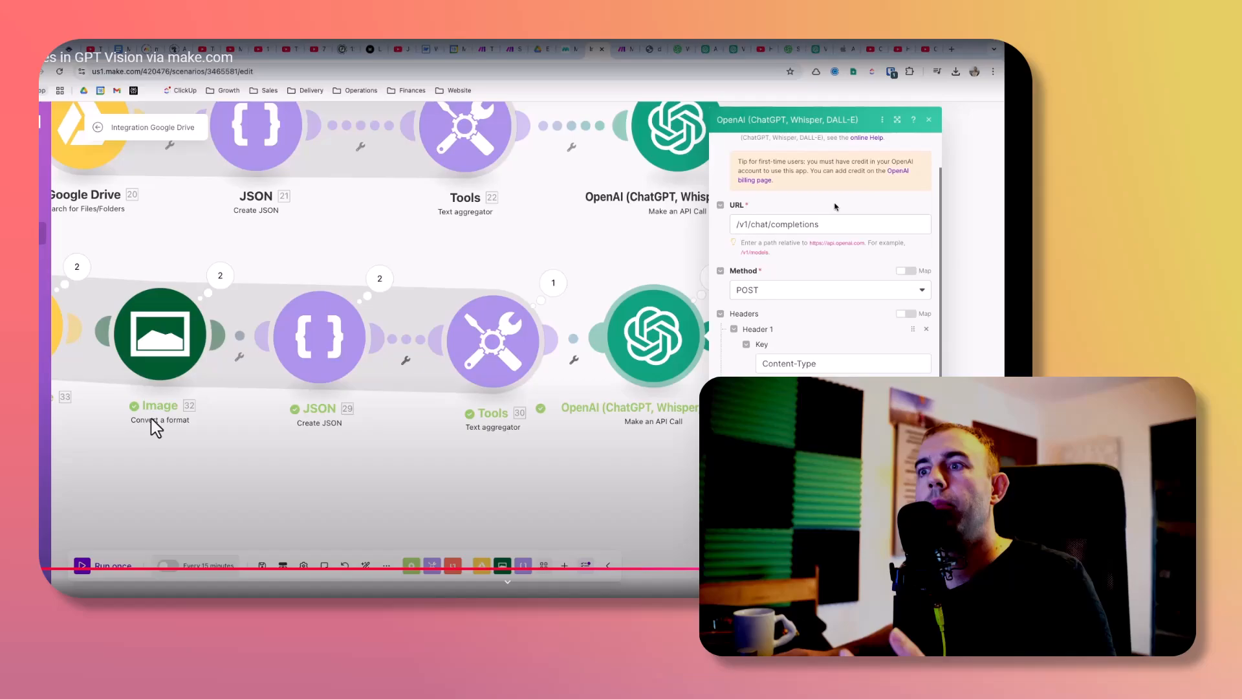
{"action": "mouse_move", "coordinate": [356, 400]}
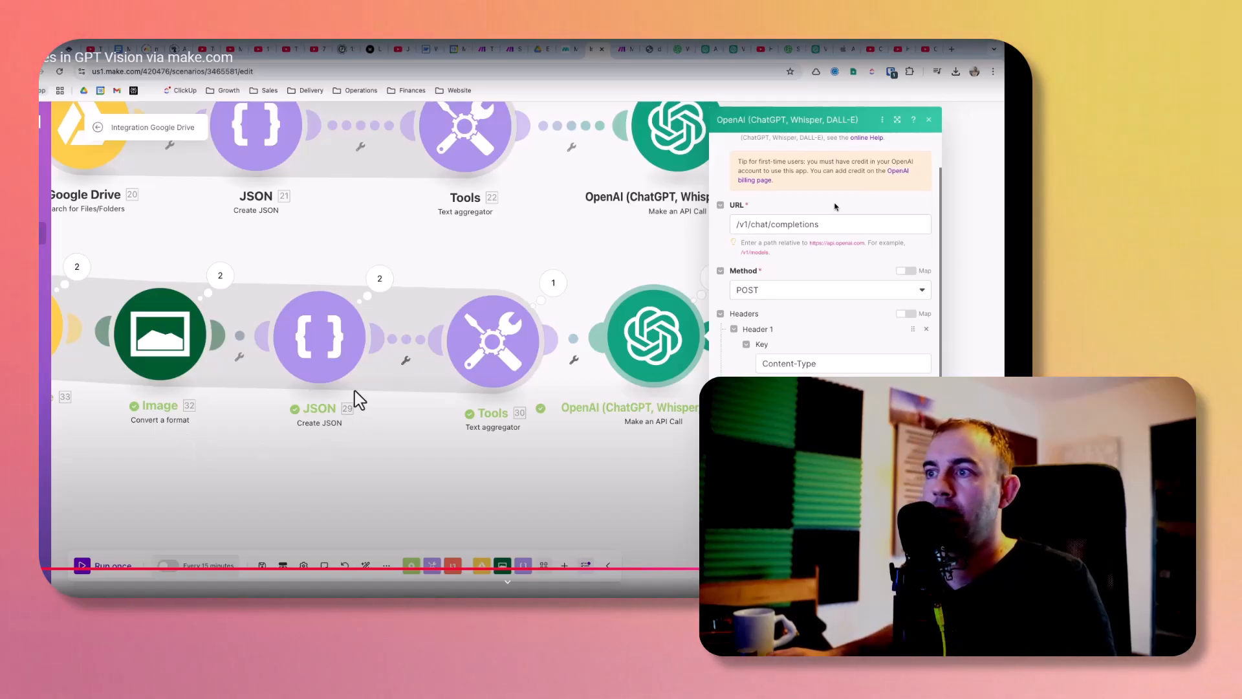
{"action": "mouse_move", "coordinate": [315, 375]}
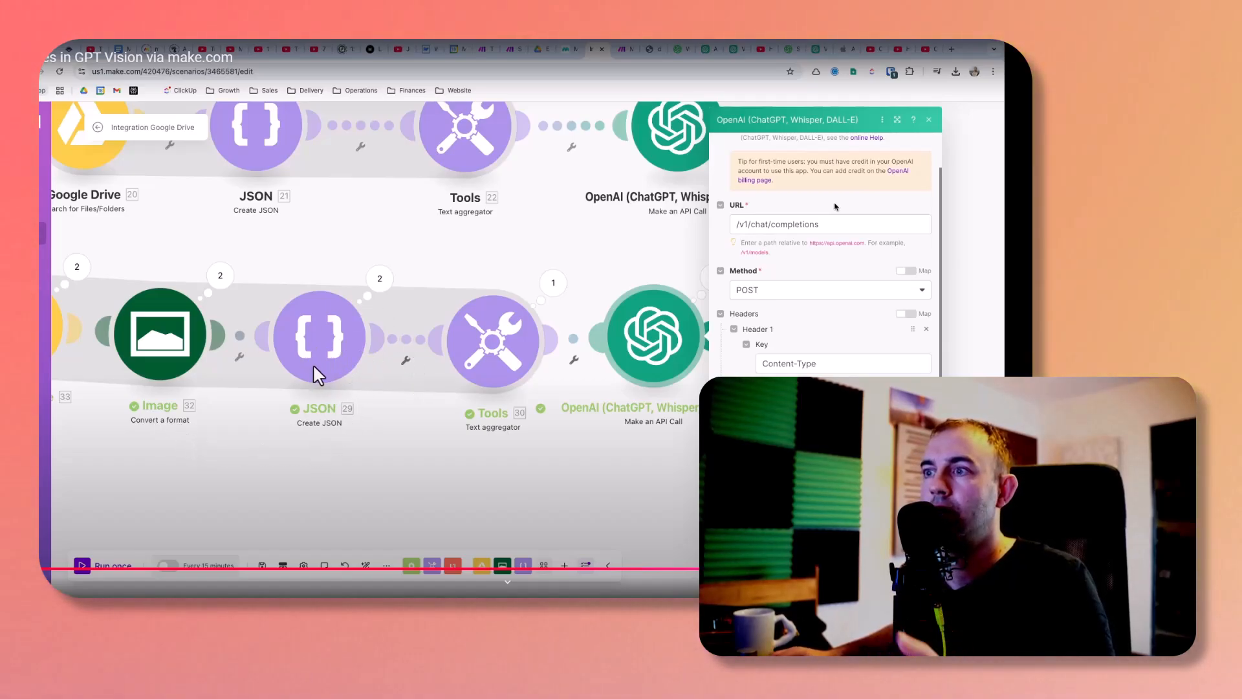
{"action": "mouse_move", "coordinate": [456, 352]}
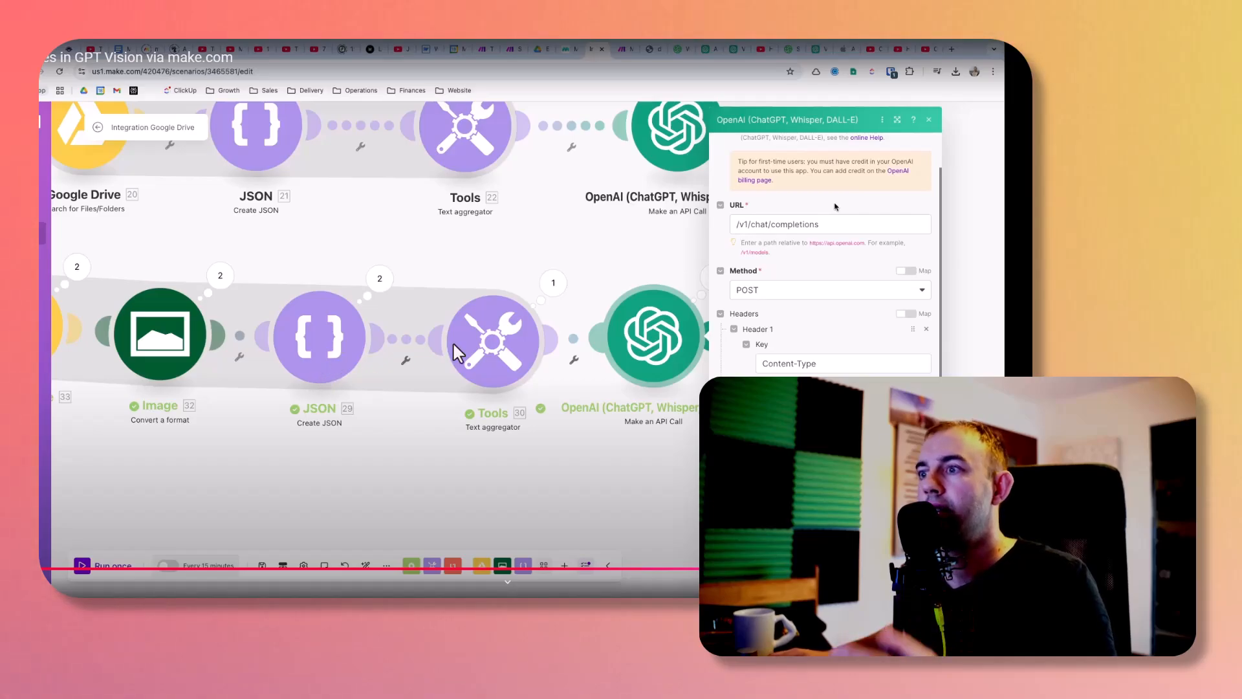
{"action": "mouse_move", "coordinate": [499, 367]}
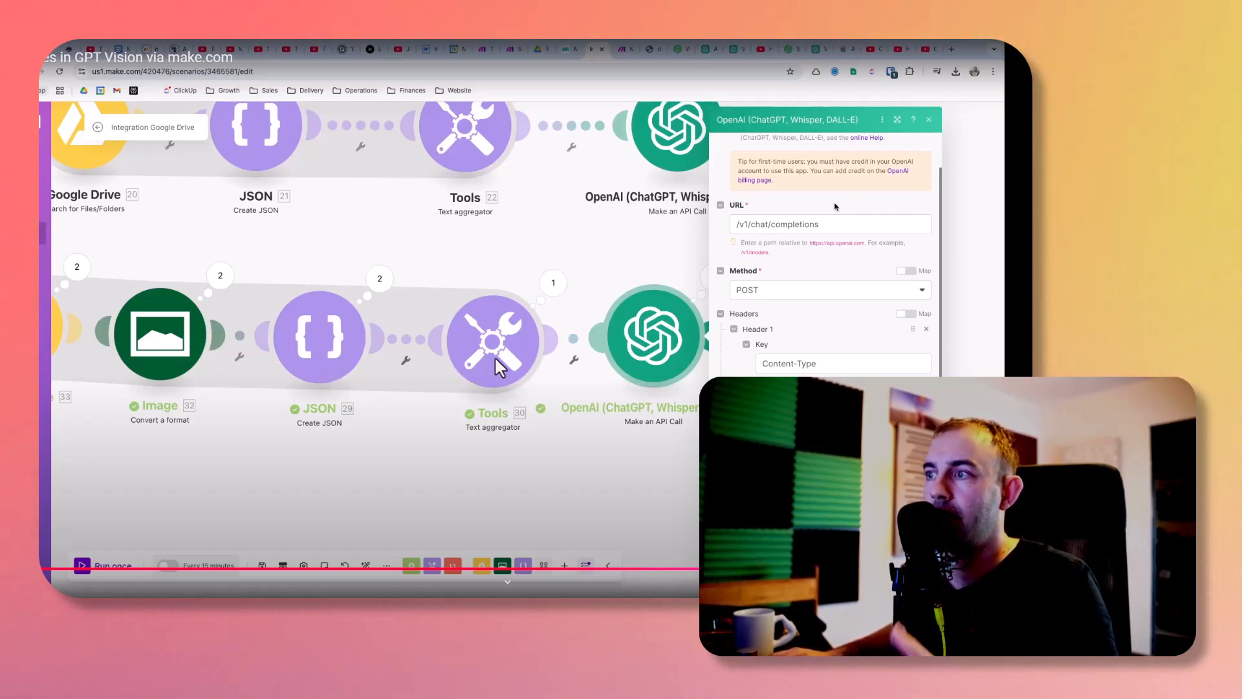
{"action": "mouse_move", "coordinate": [800, 373]}
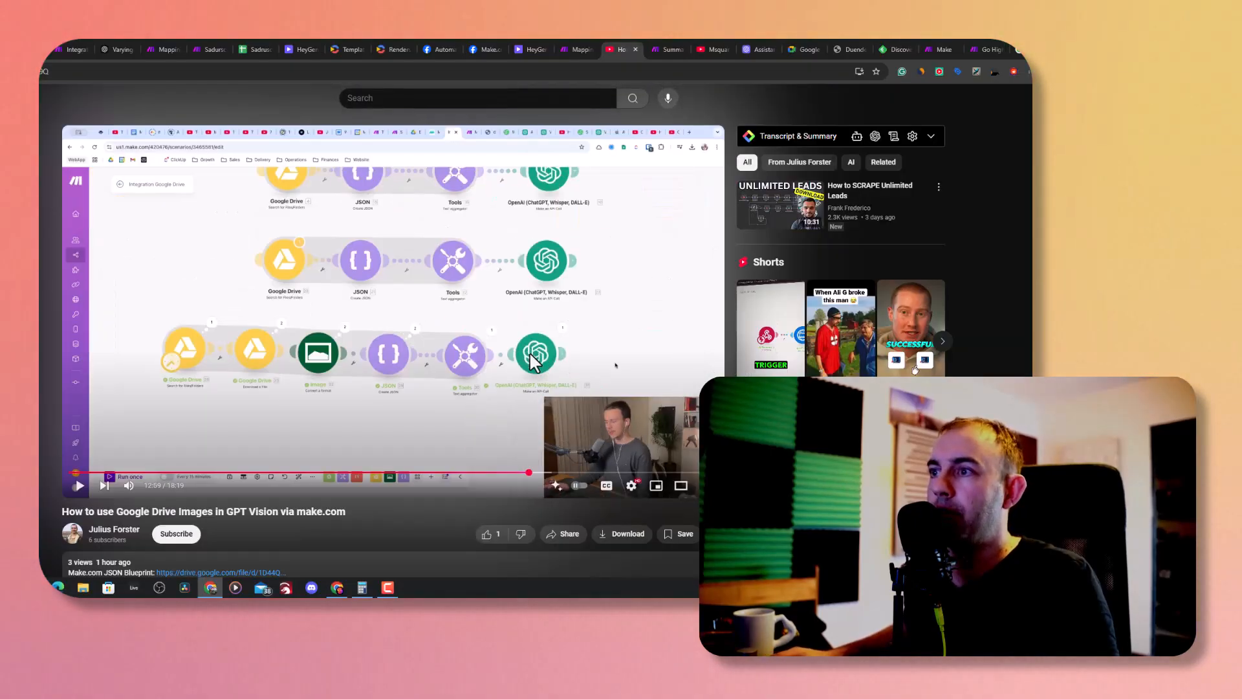
{"action": "mouse_move", "coordinate": [380, 378]}
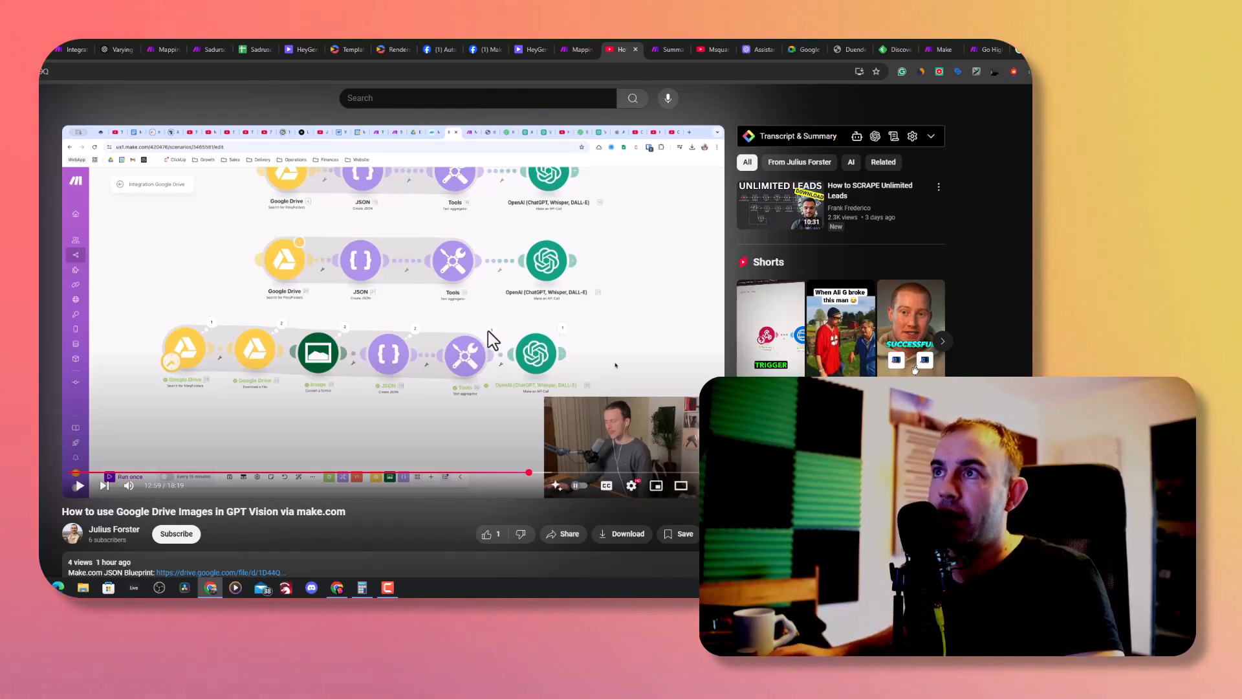
{"action": "mouse_move", "coordinate": [487, 334]}
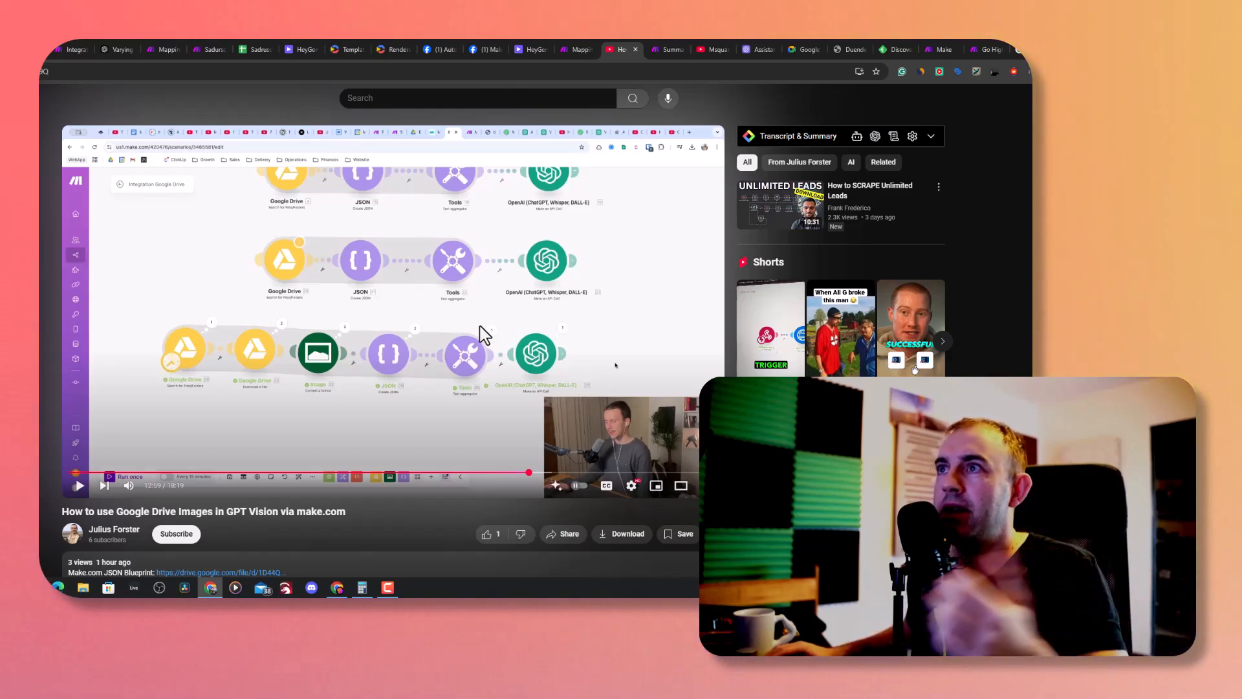
{"action": "mouse_move", "coordinate": [256, 49]}
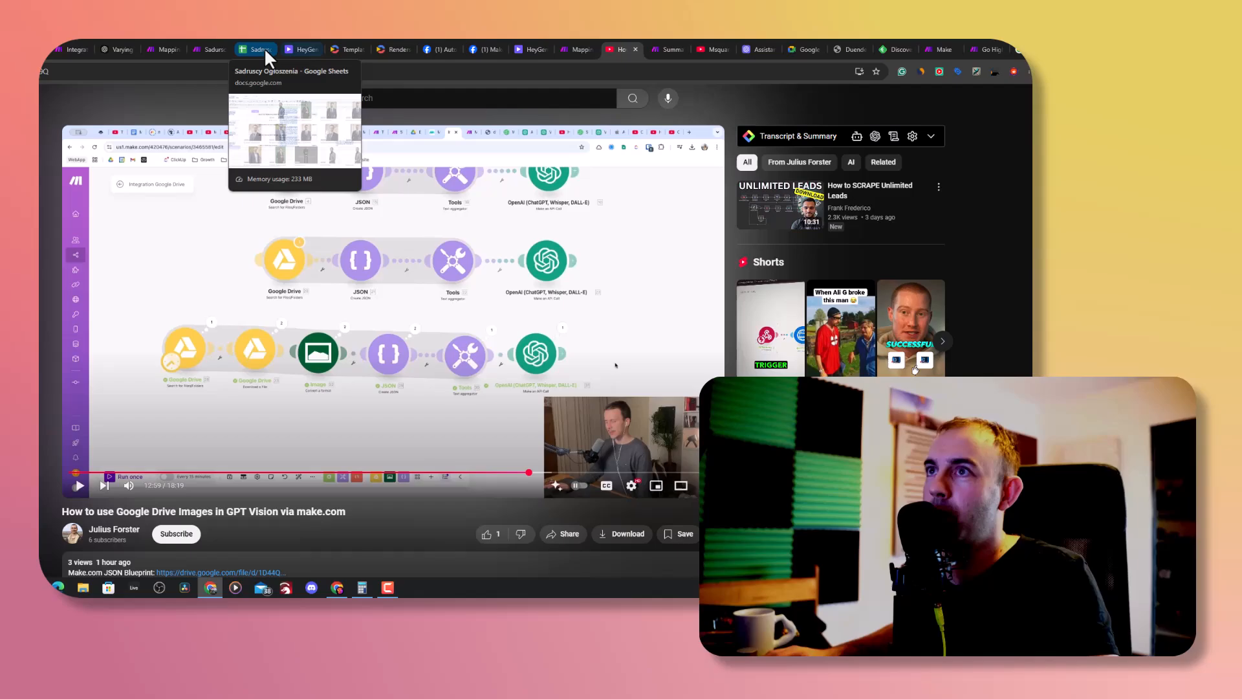
Switch to the Make scenario with the Google Drive, Download and Array aggregator modules
{"action": "left_click", "coordinate": [71, 49]}
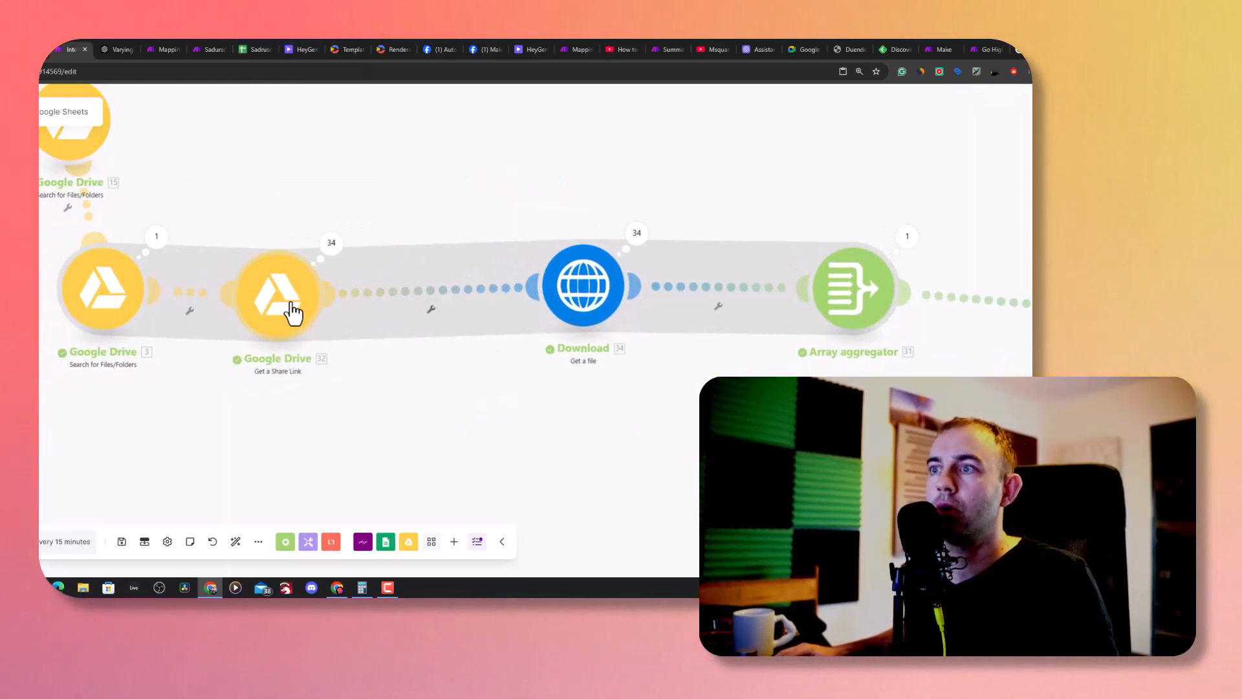
{"action": "mouse_move", "coordinate": [275, 346]}
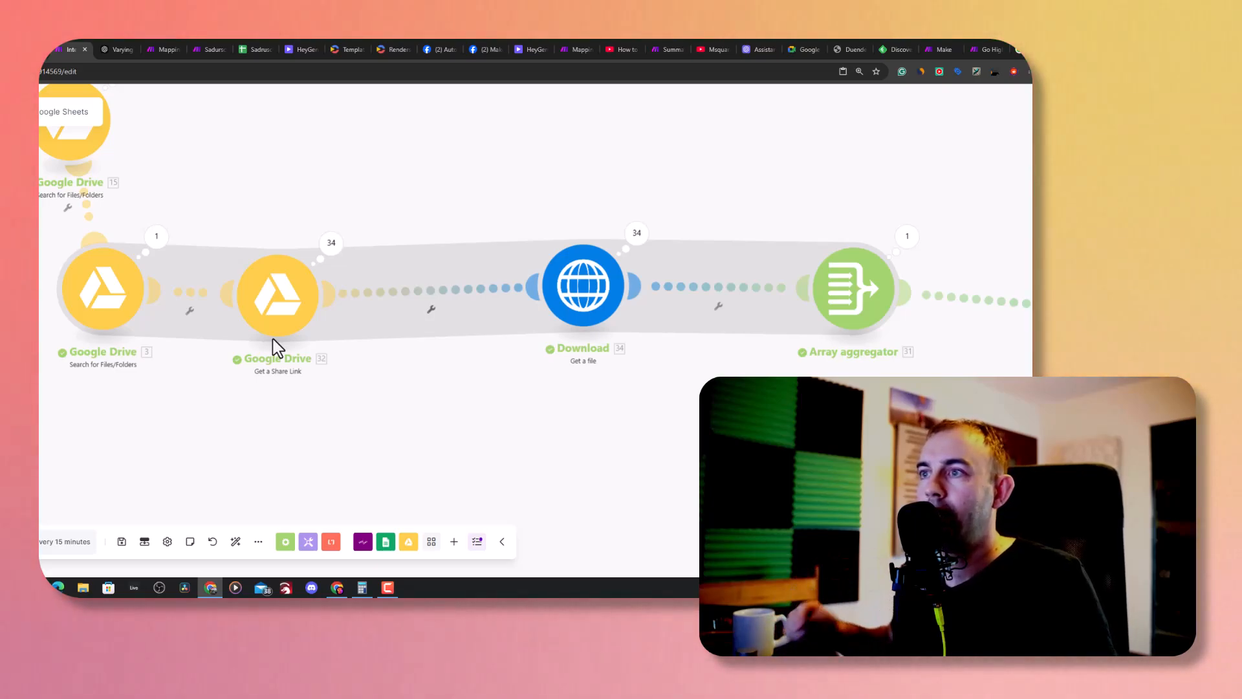
{"action": "mouse_move", "coordinate": [498, 321]}
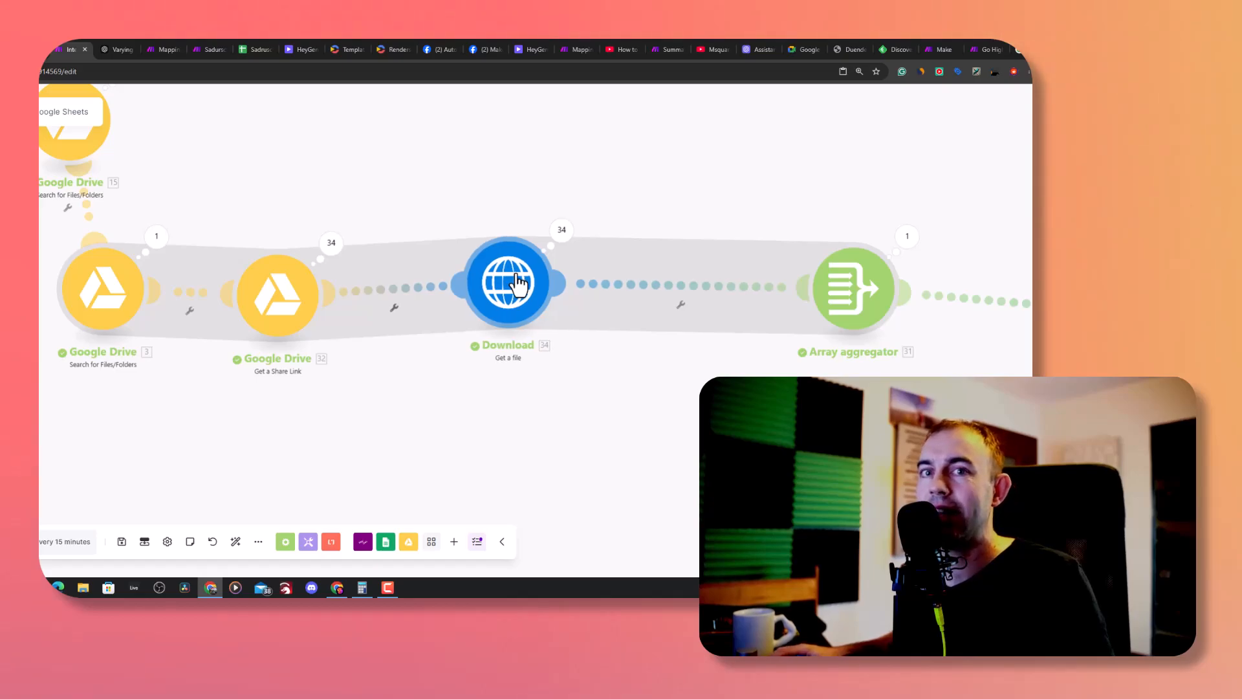
{"action": "mouse_move", "coordinate": [291, 303]}
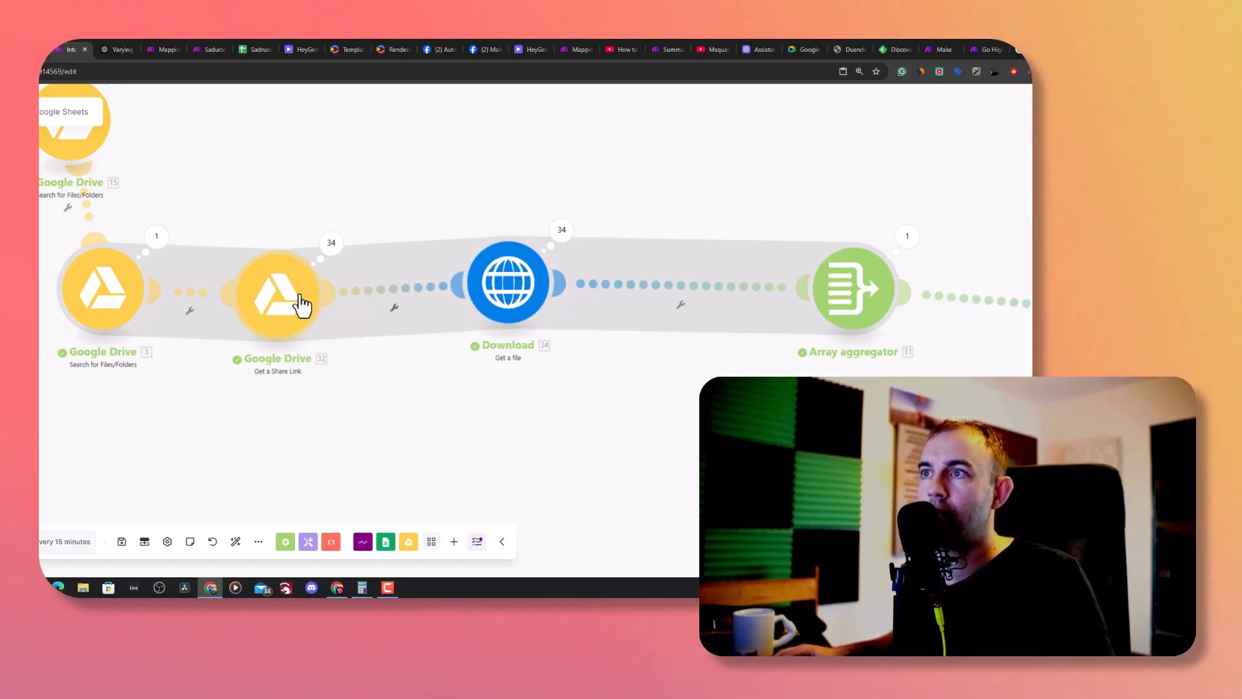
{"action": "mouse_move", "coordinate": [509, 279]}
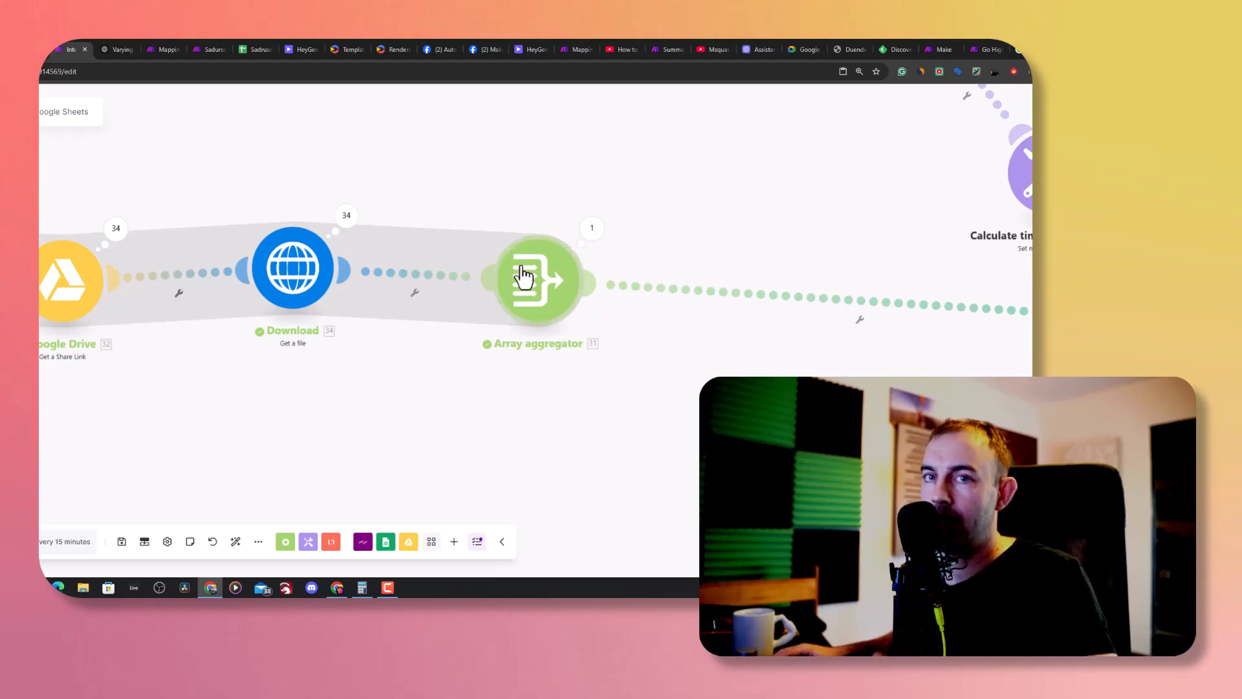
Add an Array aggregator after the existing one with the OpenAI Analyze Images structure
{"action": "left_click", "coordinate": [539, 277]}
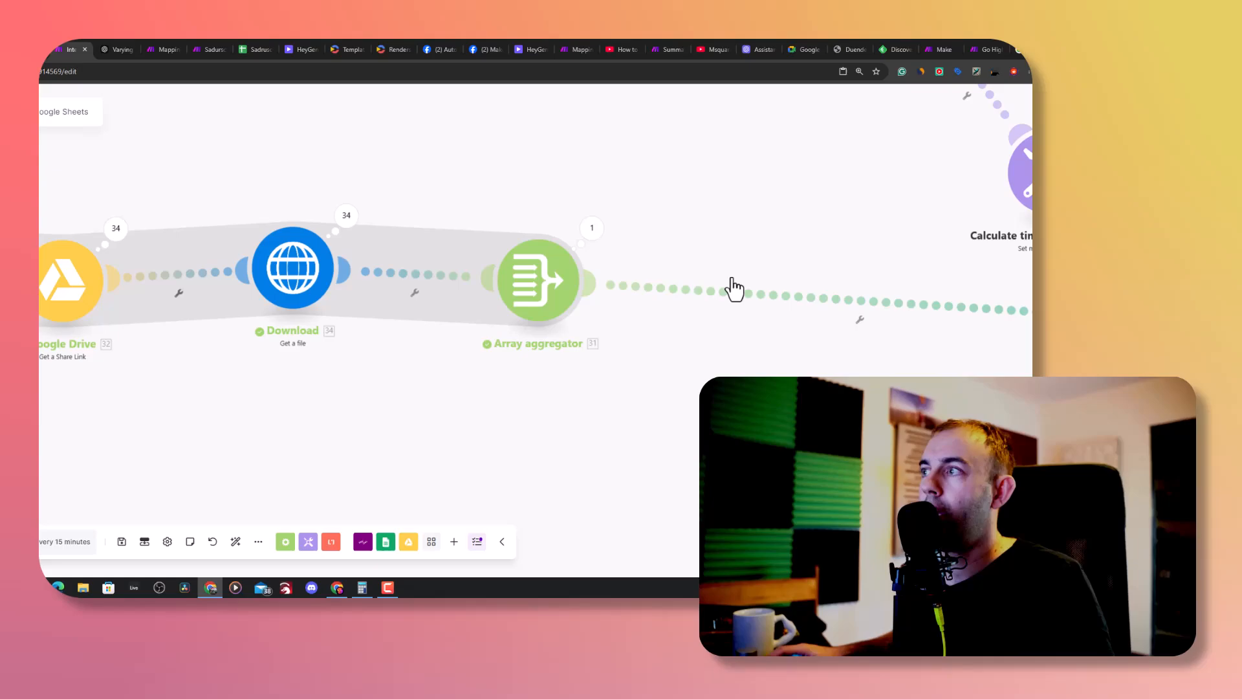
{"action": "right_click", "coordinate": [734, 286]}
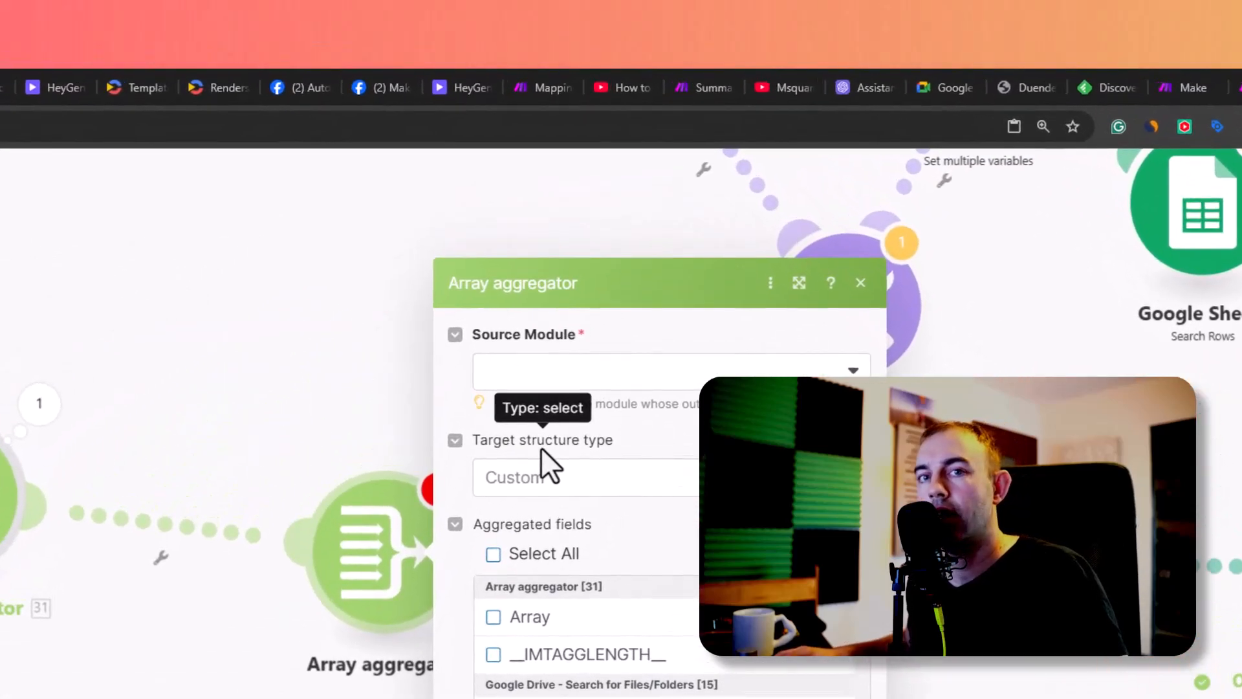
{"action": "left_click", "coordinate": [555, 477]}
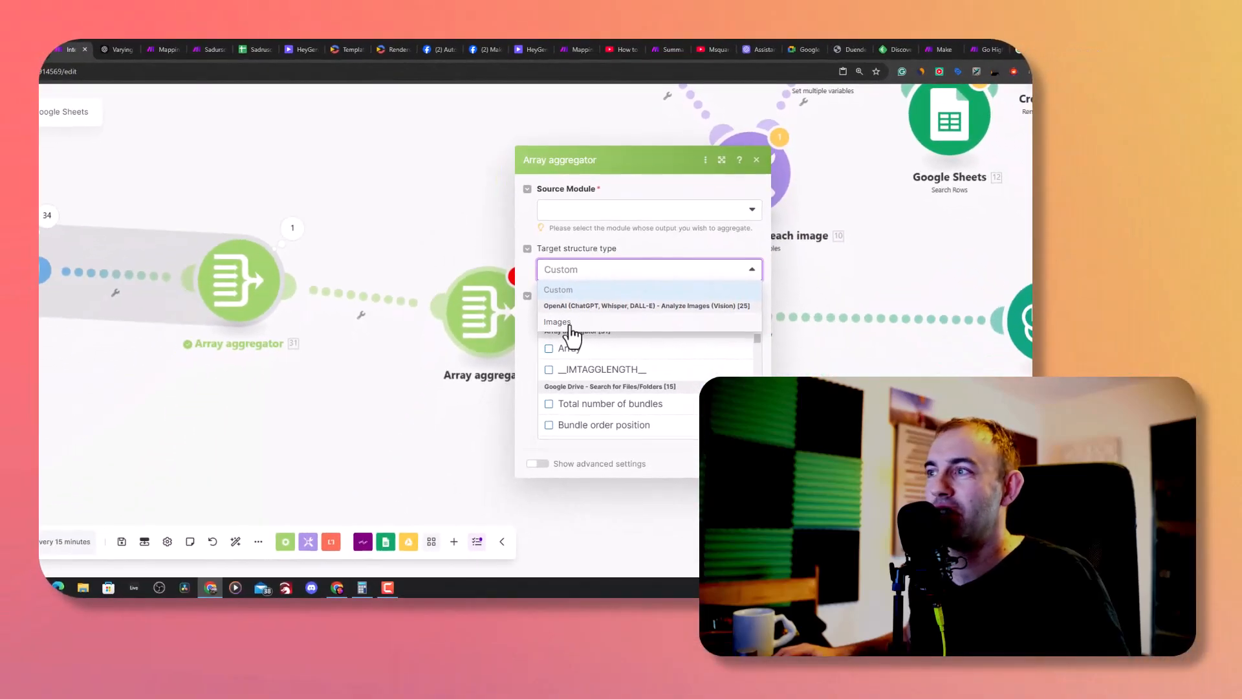
{"action": "left_click", "coordinate": [647, 306]}
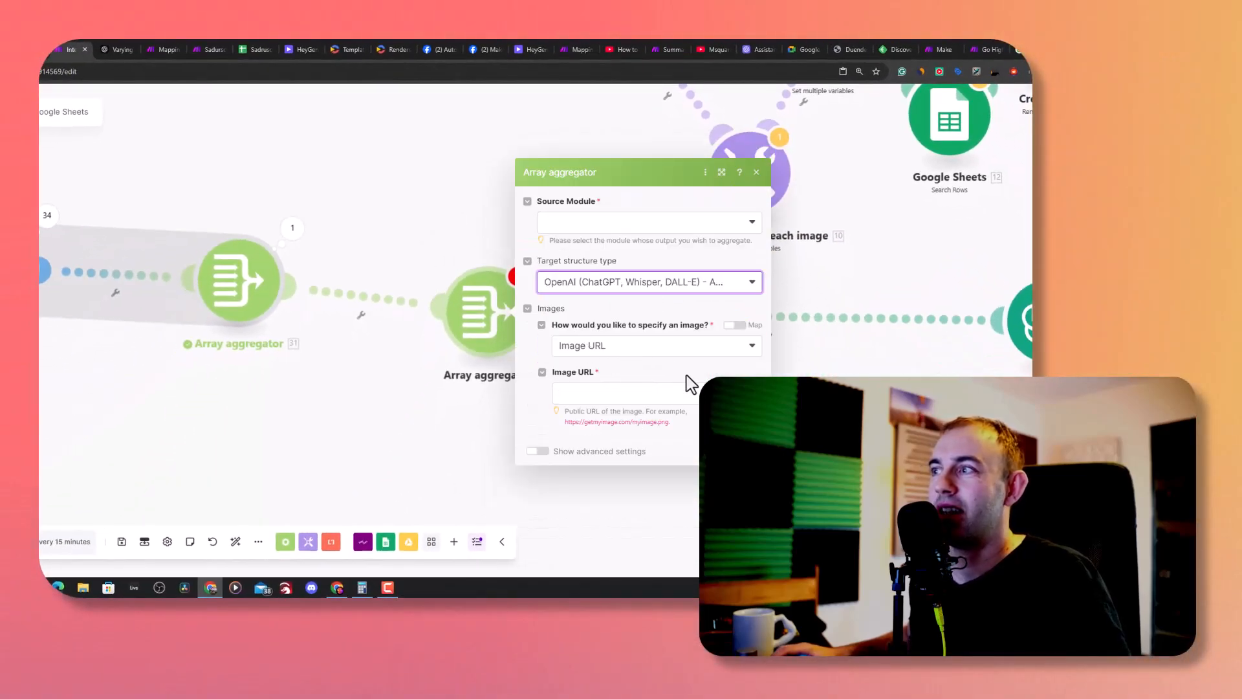
Supply images as Image File from the HTTP Get a file output, then review Source Module and close
{"action": "left_click", "coordinate": [654, 345]}
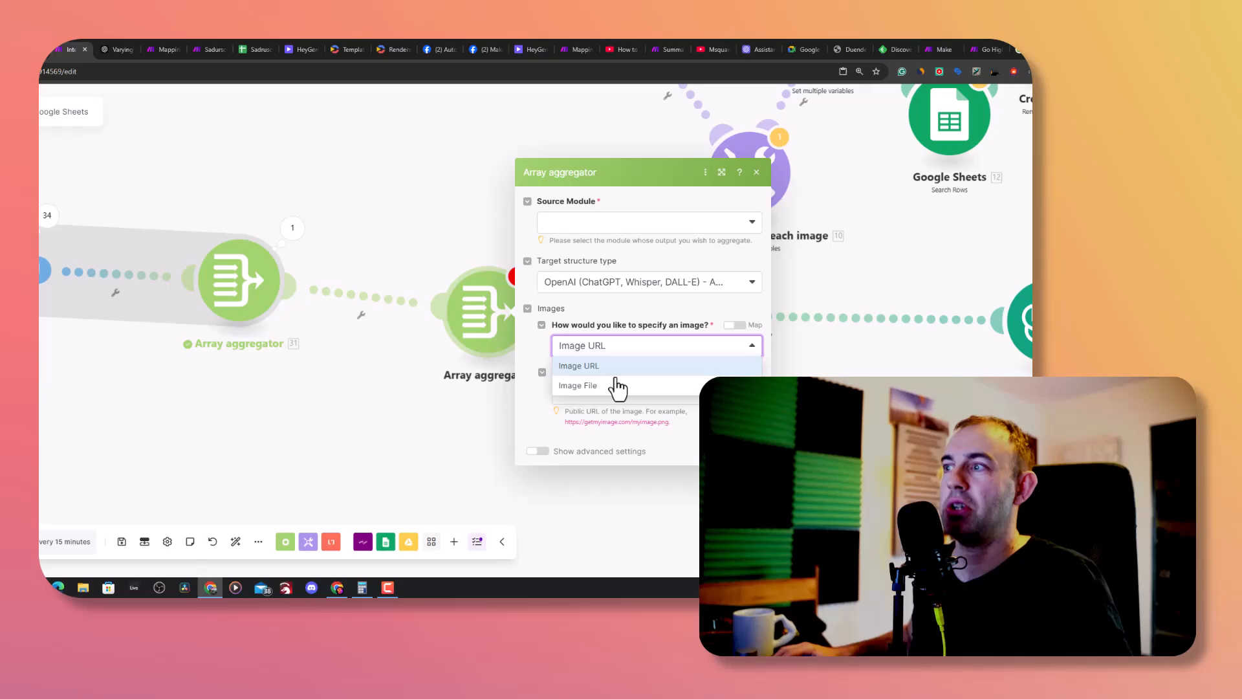
{"action": "left_click", "coordinate": [577, 385]}
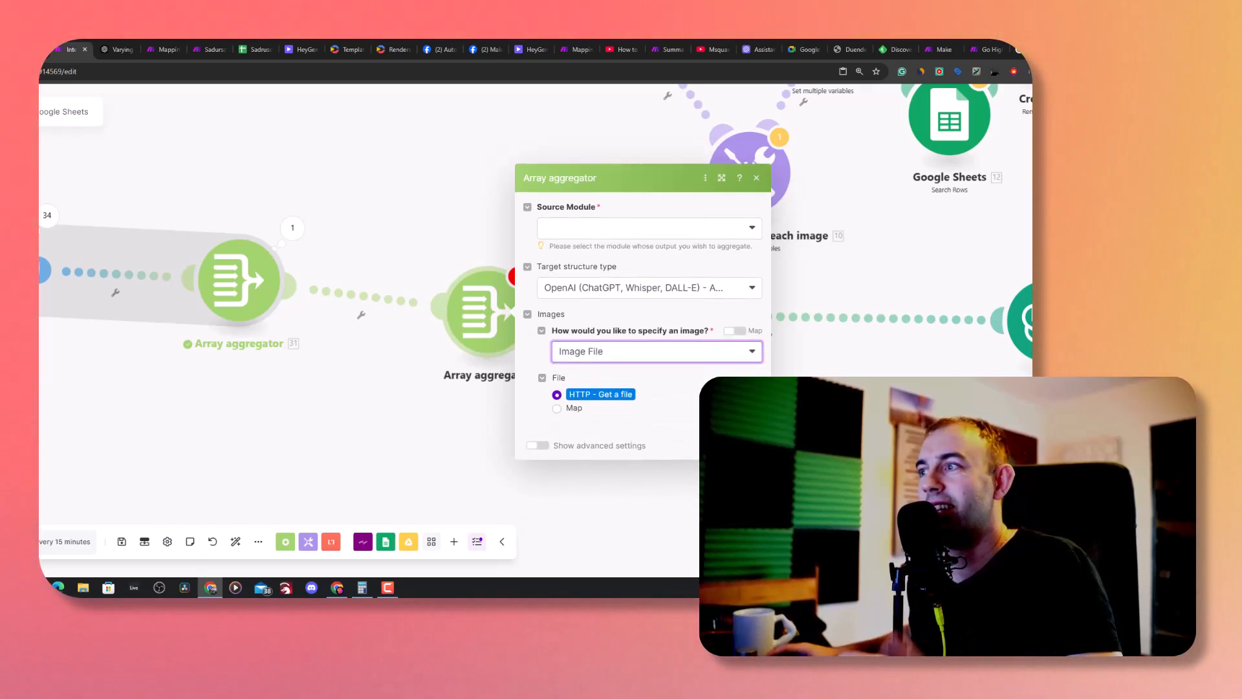
{"action": "left_click", "coordinate": [655, 350]}
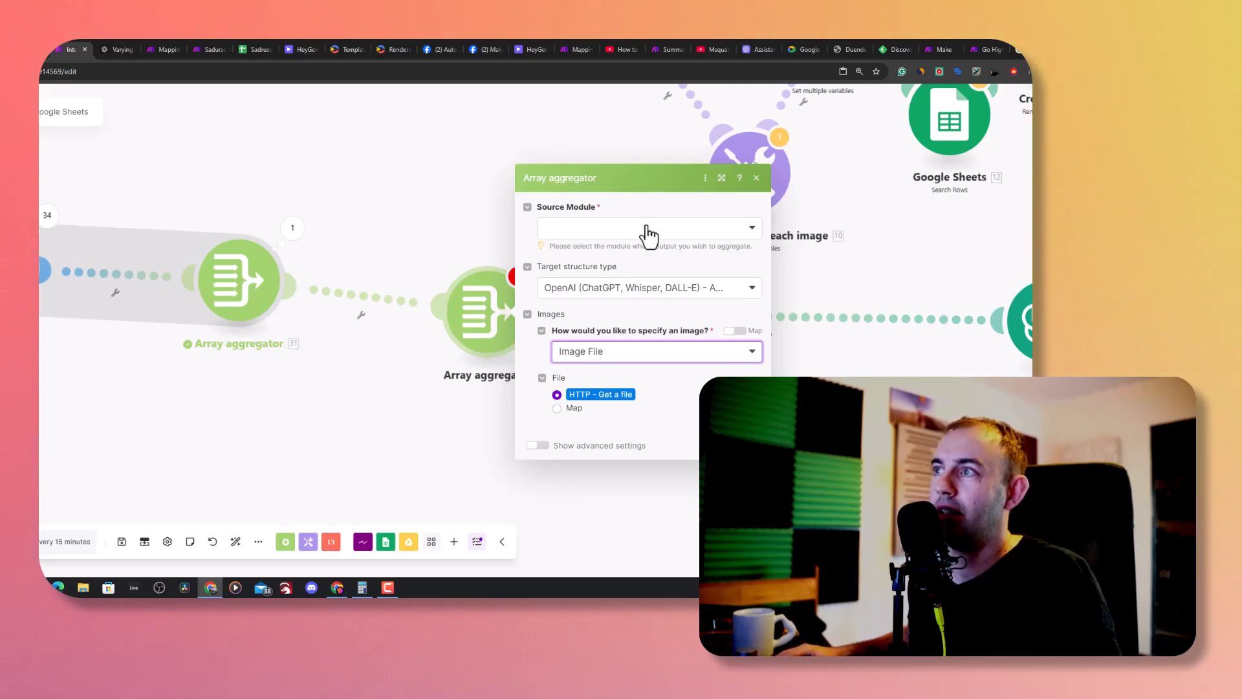
{"action": "left_click", "coordinate": [648, 228]}
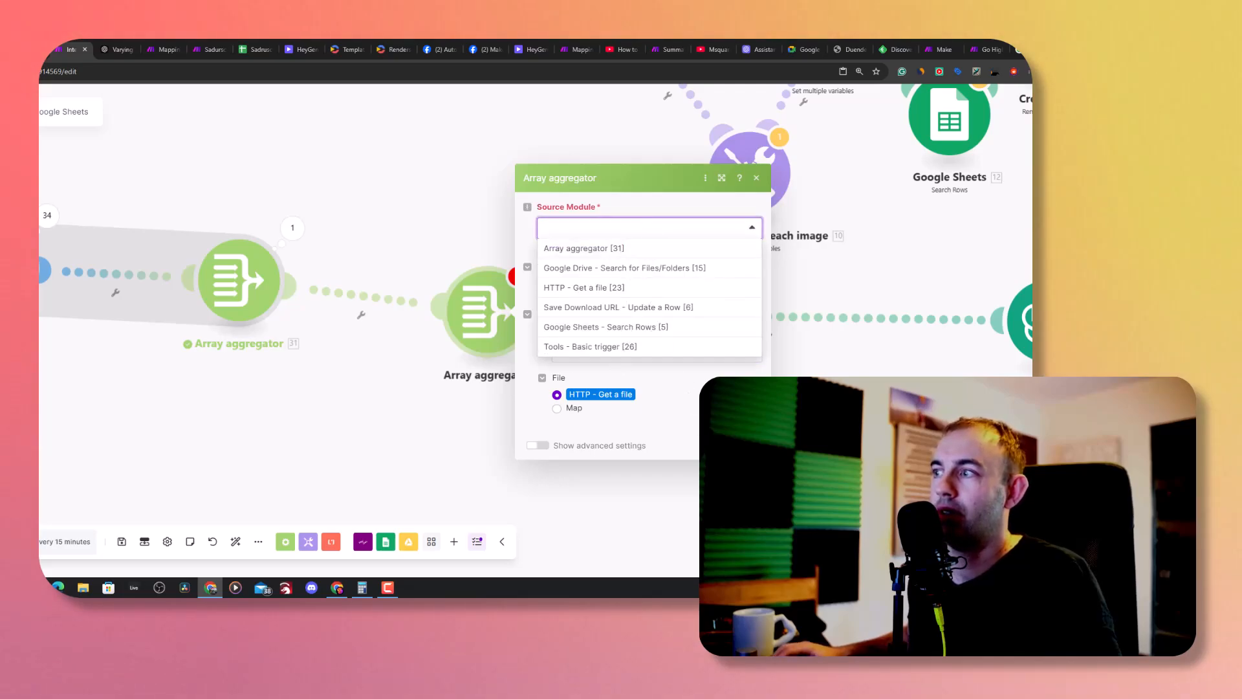
{"action": "left_click", "coordinate": [755, 177]}
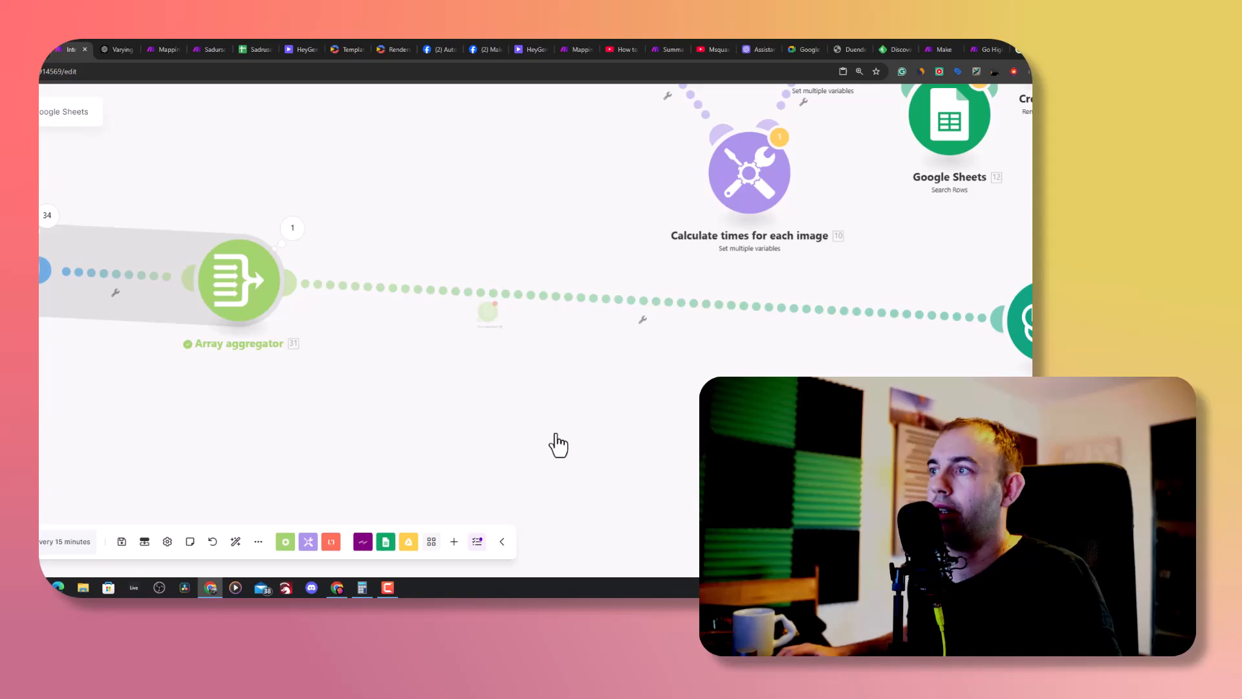
{"action": "left_click", "coordinate": [240, 277]}
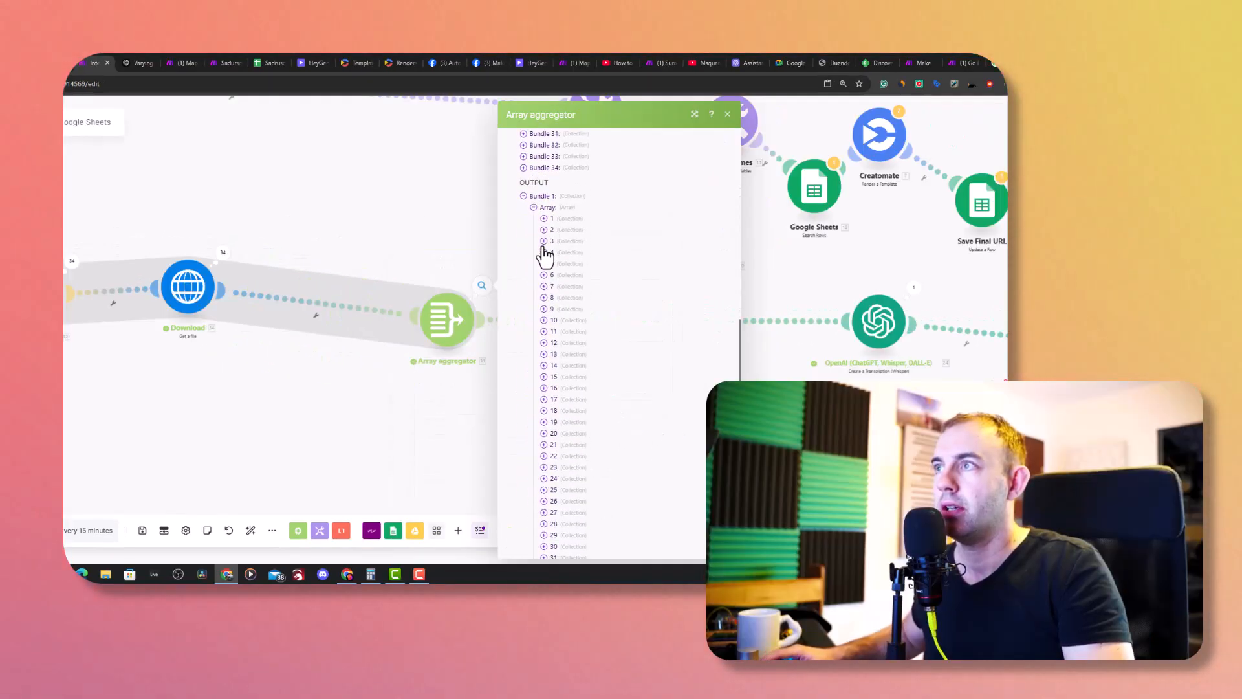
Map the aggregator's Array[] into the Analyze Images module's Images field
{"action": "left_click", "coordinate": [727, 114]}
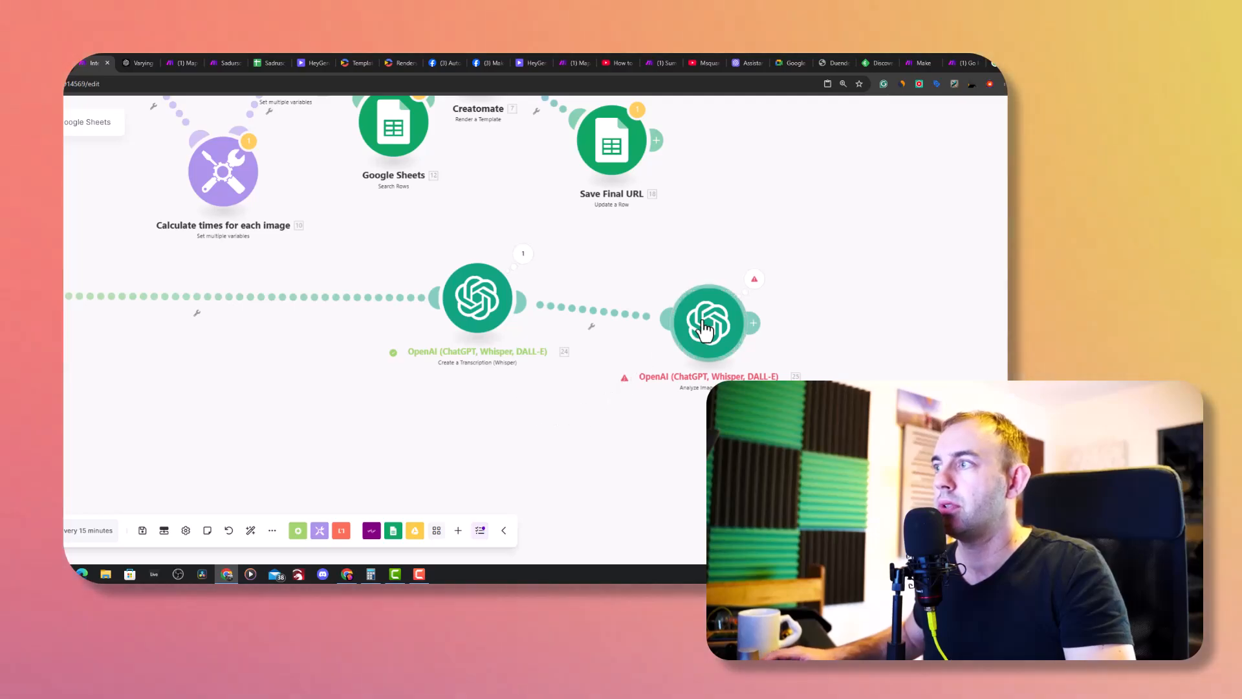
{"action": "left_click", "coordinate": [707, 322]}
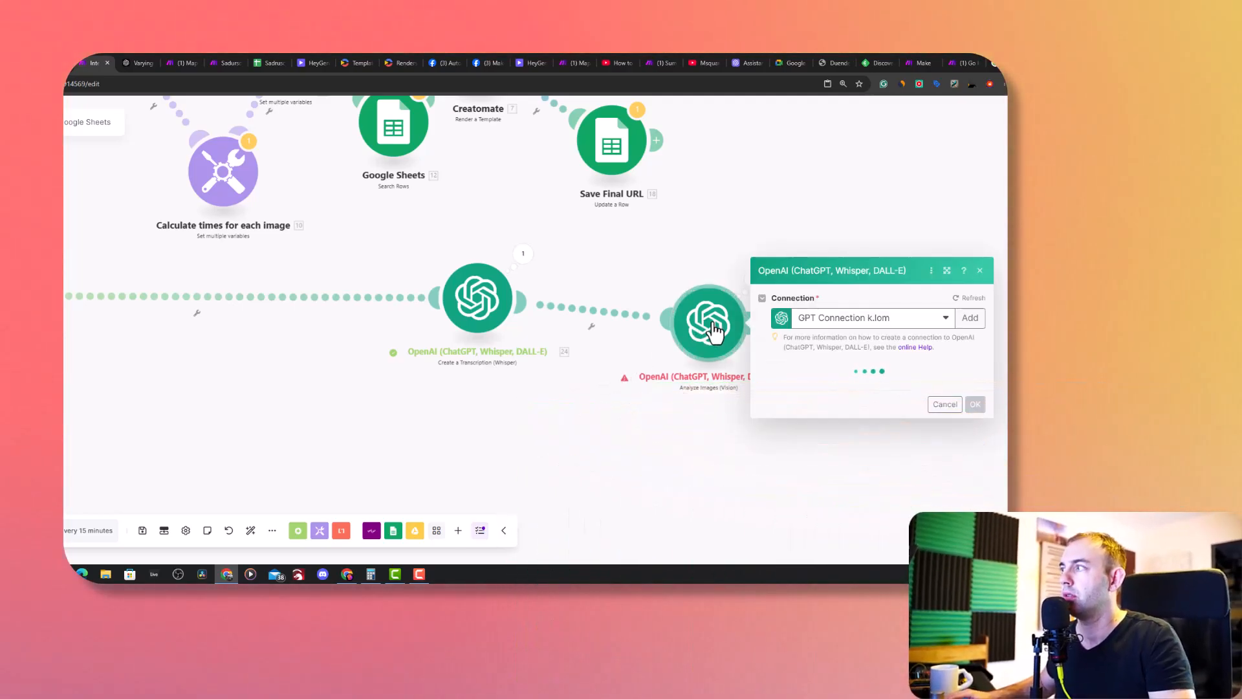
{"action": "left_click", "coordinate": [974, 403]}
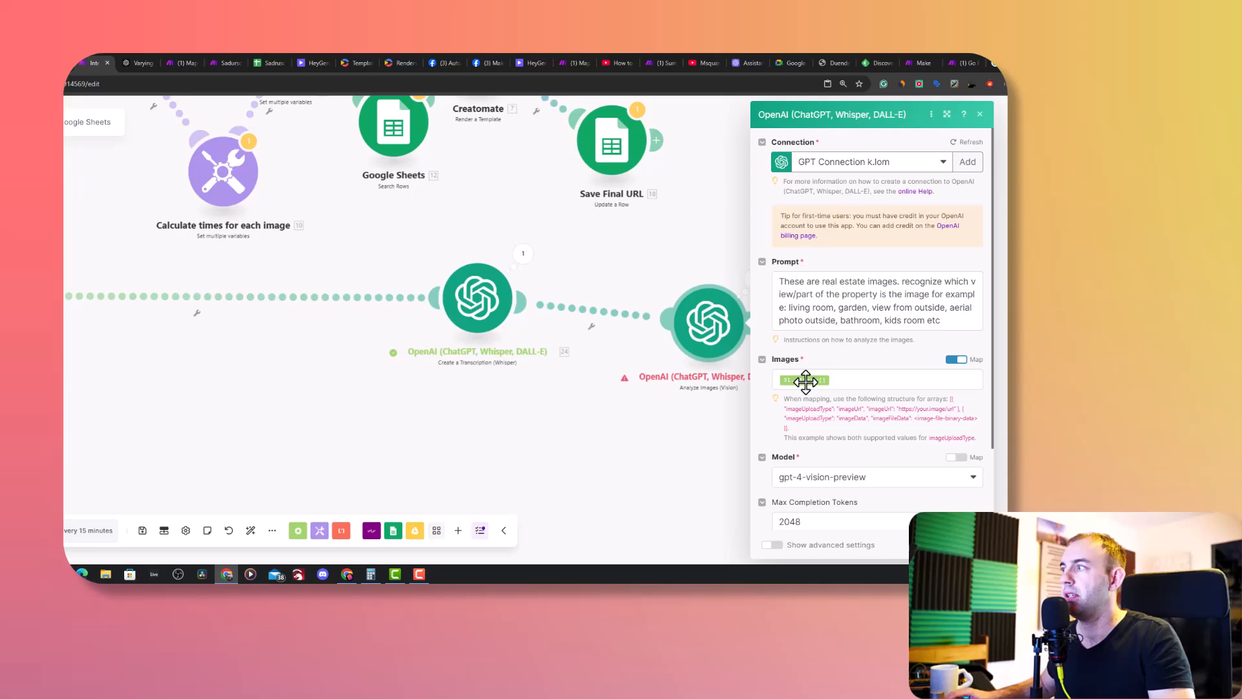
{"action": "left_click", "coordinate": [804, 380]}
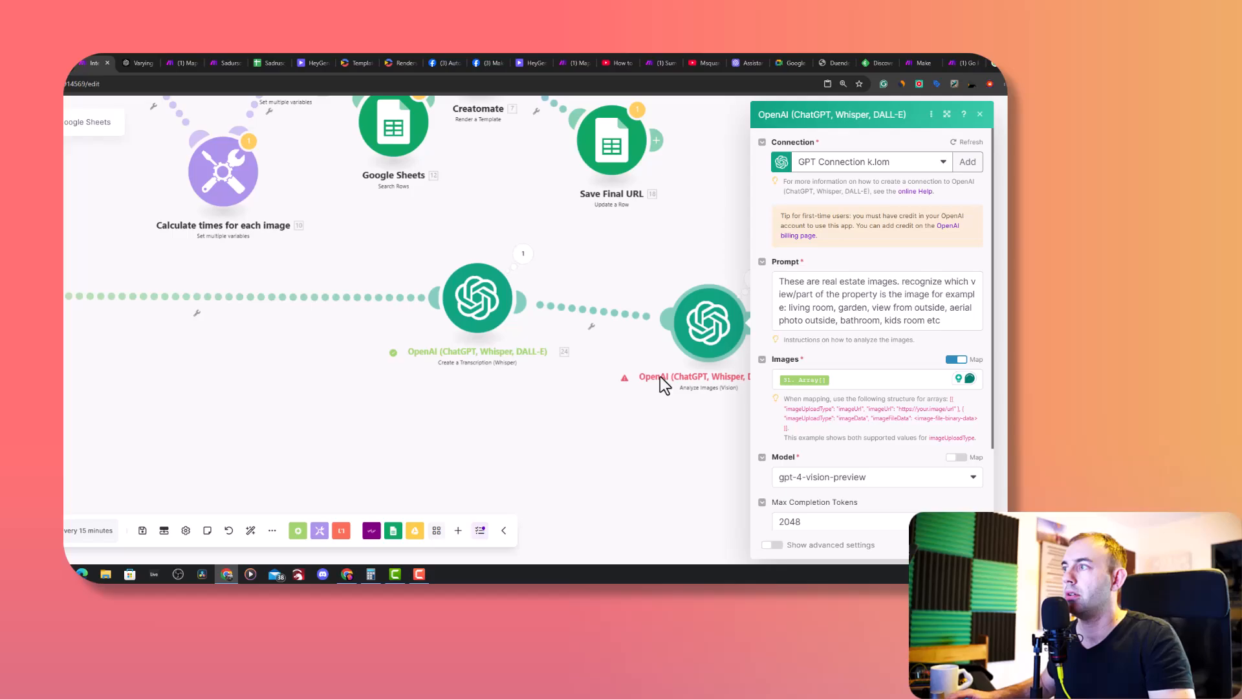
{"action": "left_click", "coordinate": [752, 281]}
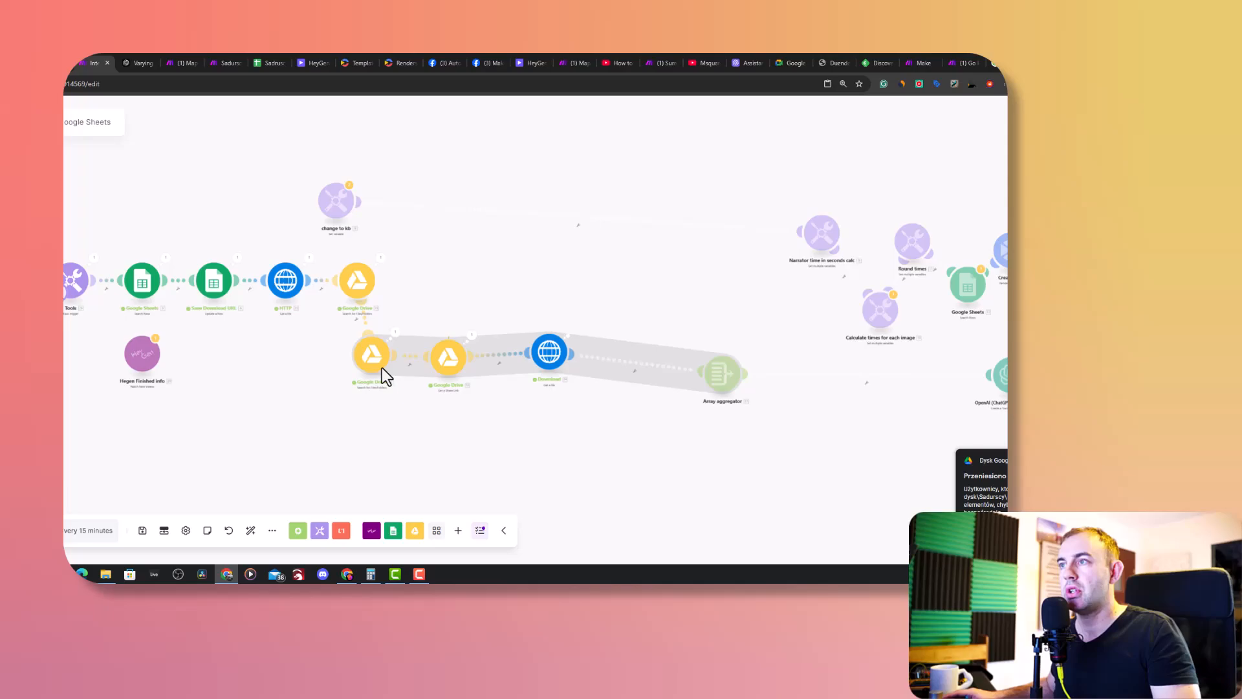
{"action": "mouse_move", "coordinate": [208, 403]}
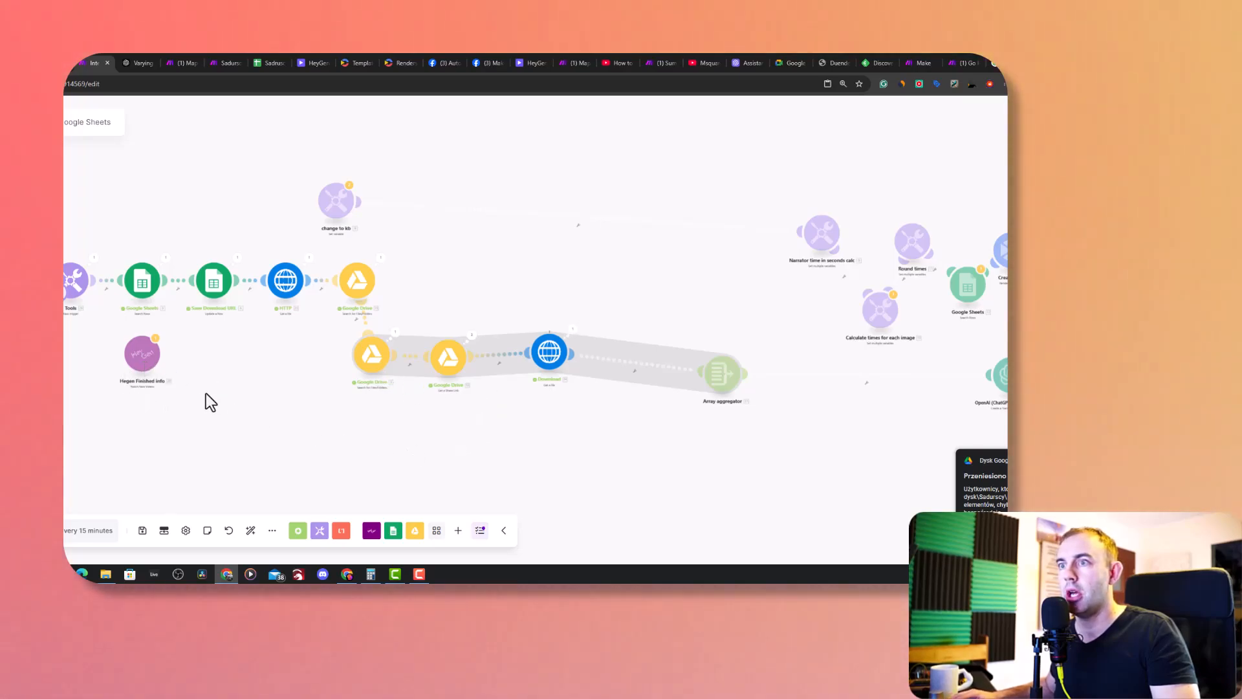
{"action": "mouse_move", "coordinate": [250, 423]}
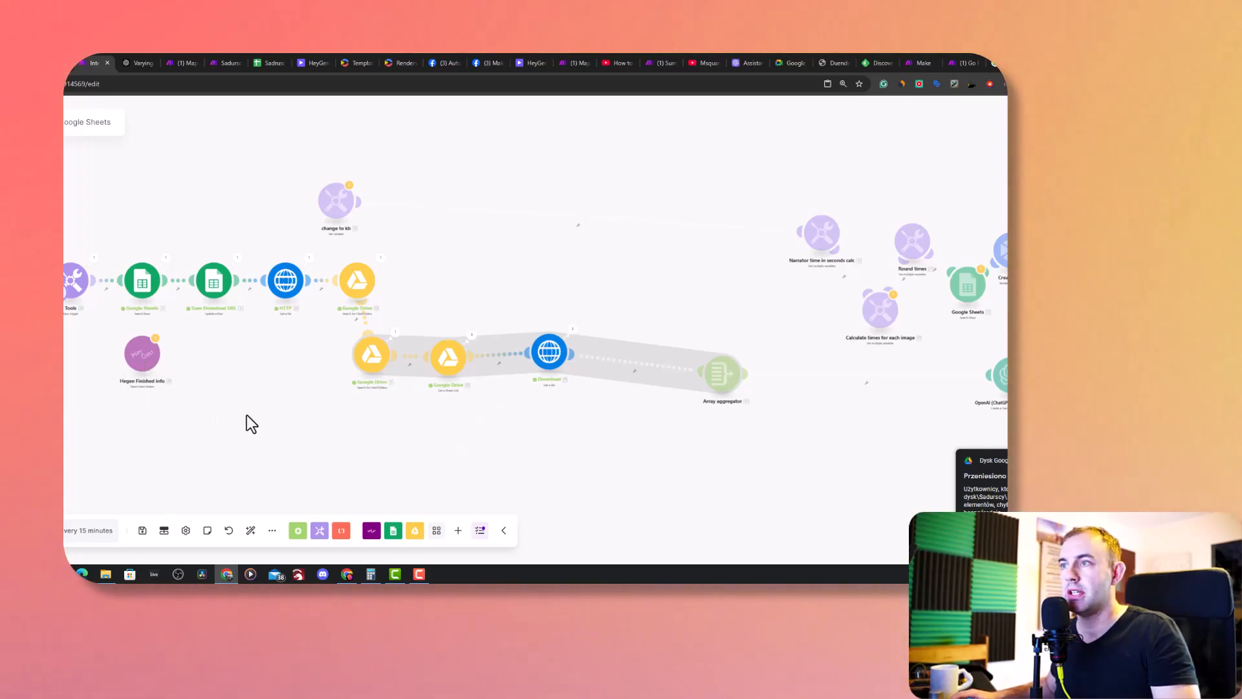
{"action": "mouse_move", "coordinate": [238, 343]}
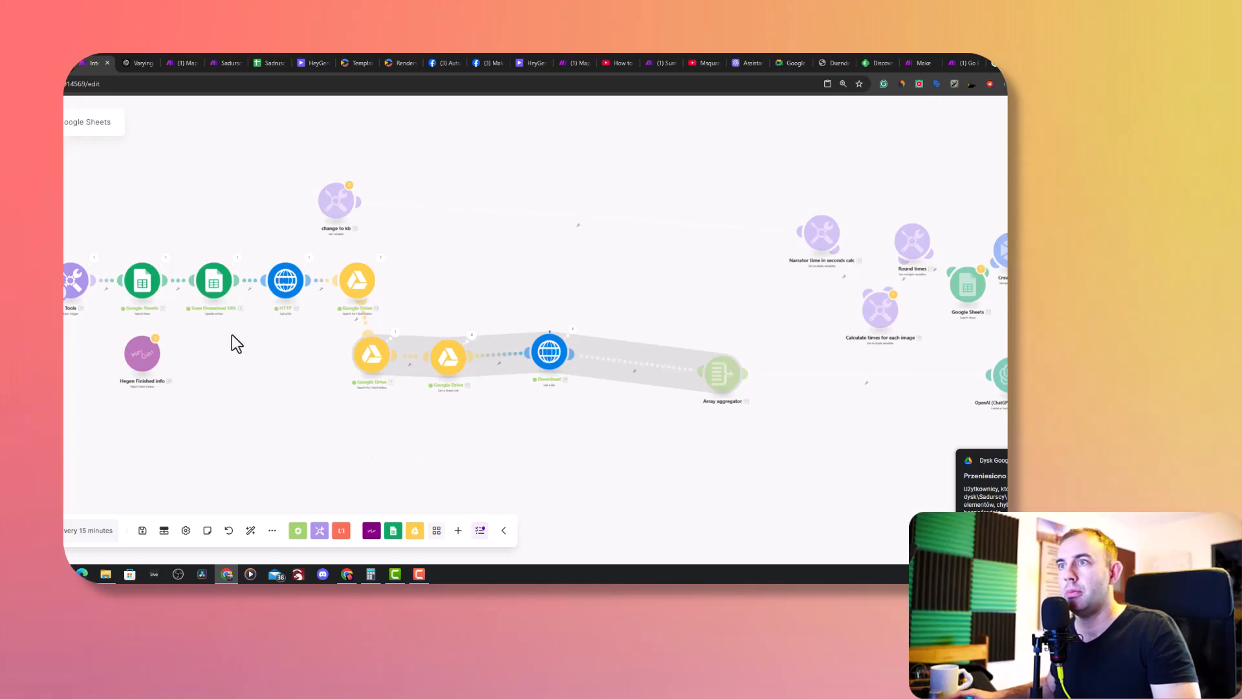
{"action": "mouse_move", "coordinate": [529, 418]}
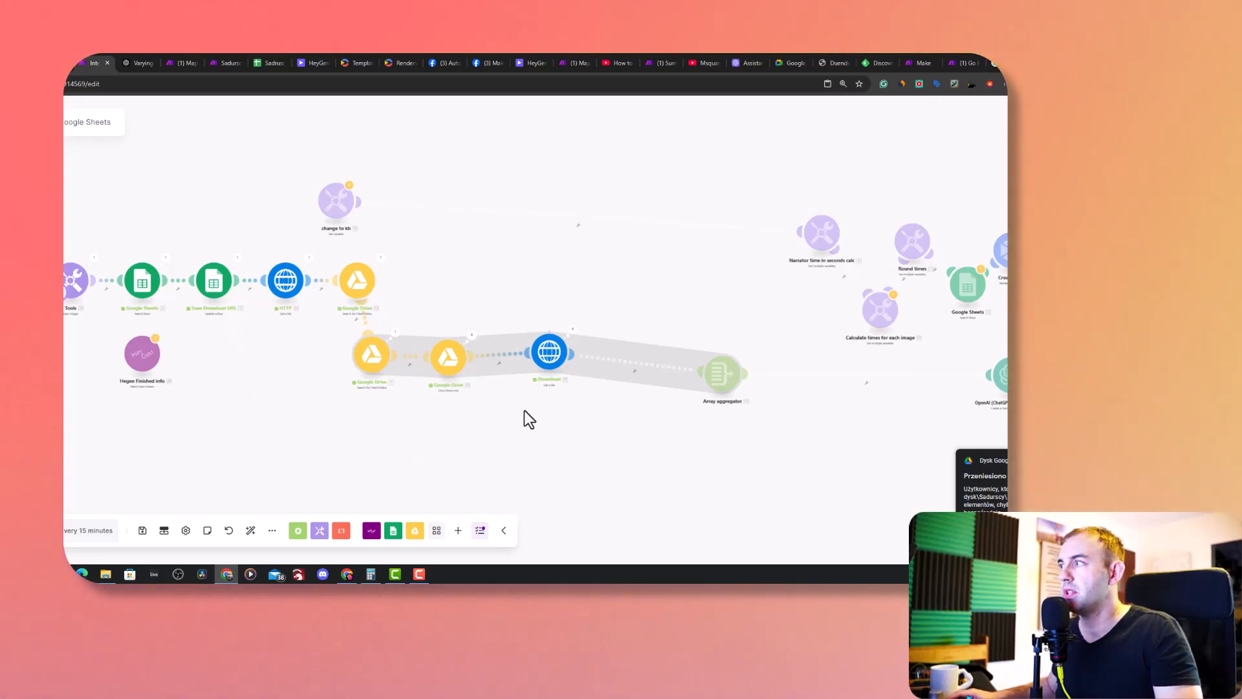
{"action": "mouse_move", "coordinate": [589, 421]}
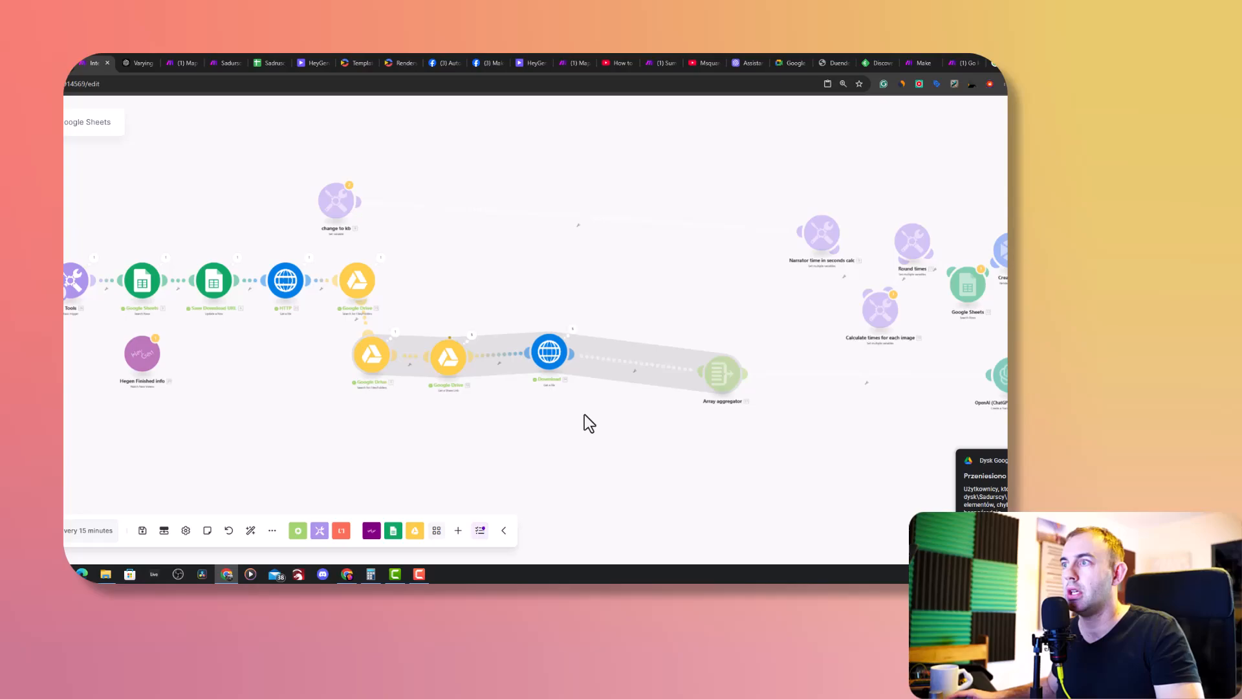
{"action": "mouse_move", "coordinate": [622, 431]}
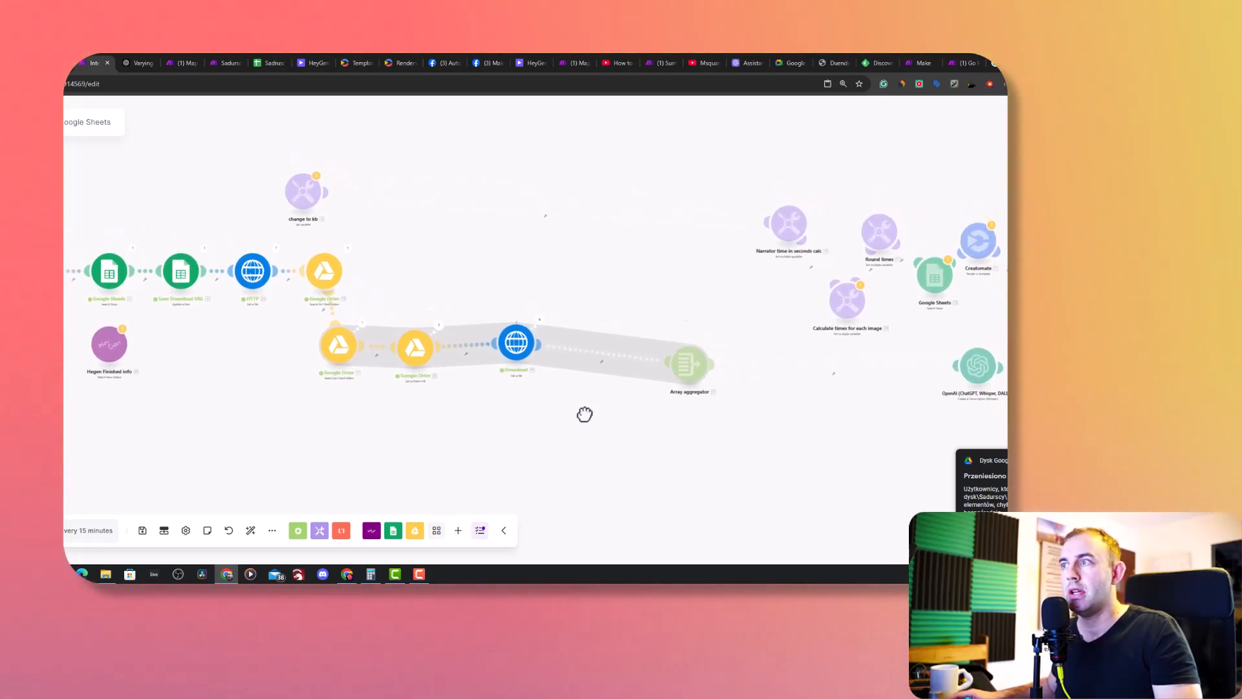
{"action": "mouse_move", "coordinate": [592, 420]}
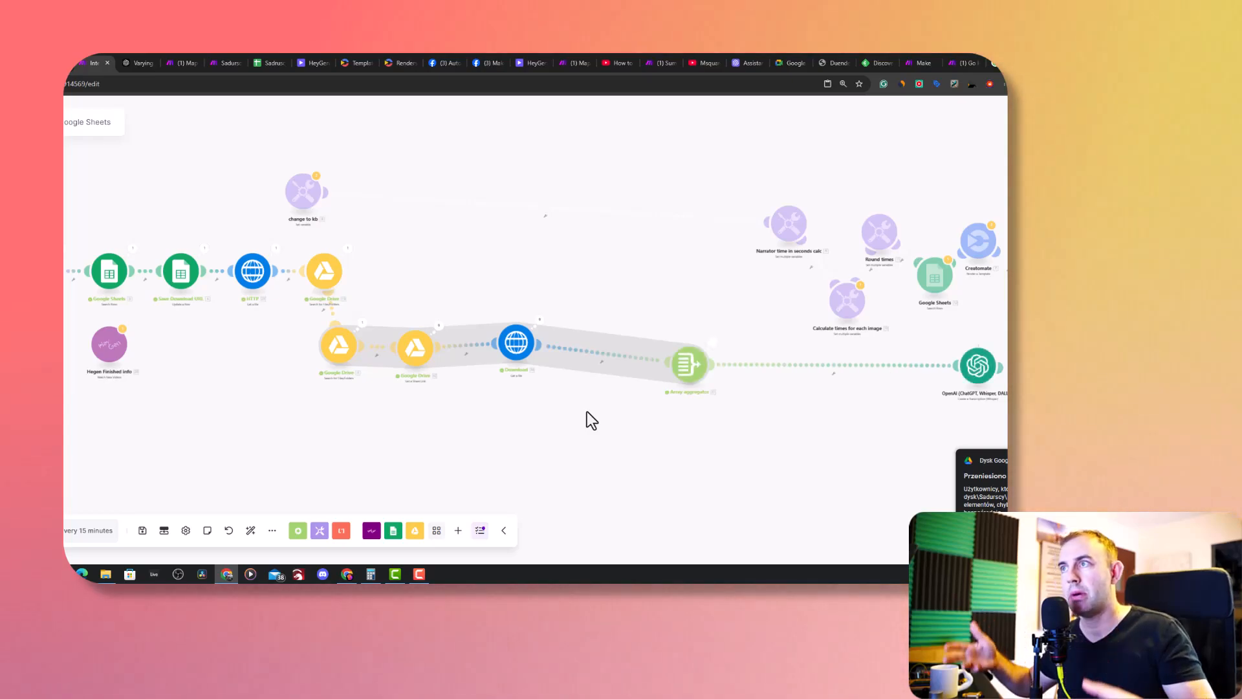
{"action": "mouse_move", "coordinate": [708, 421]}
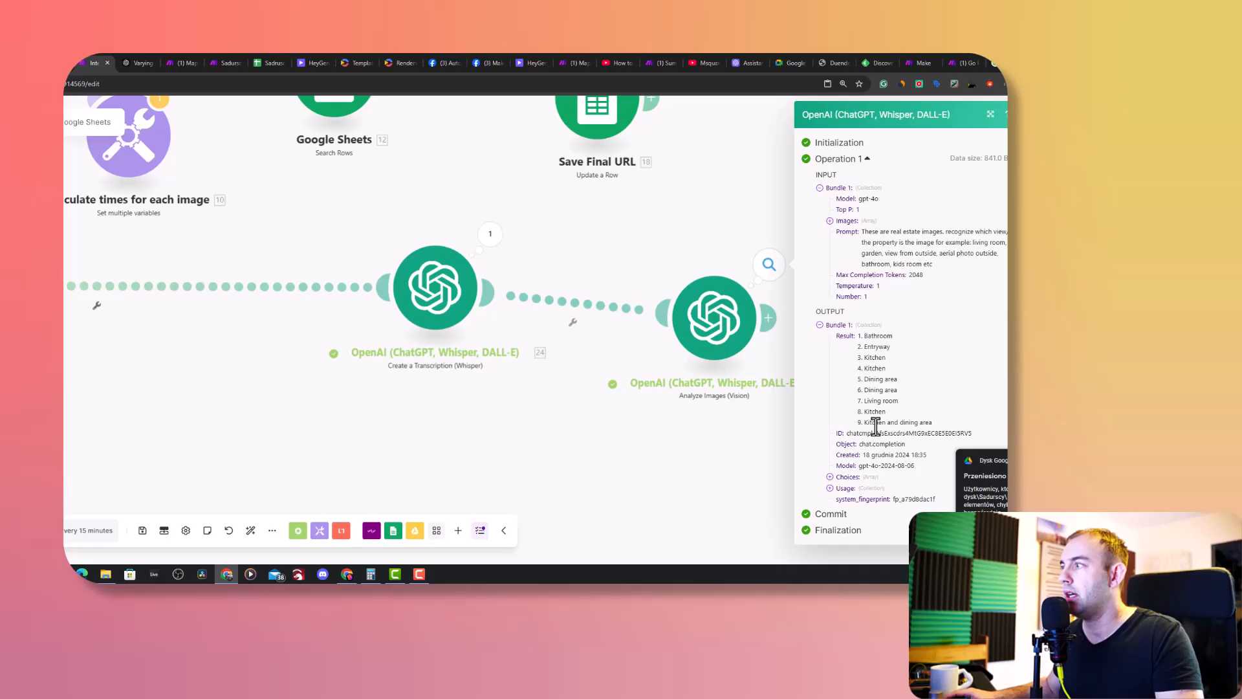
Expand the nine input images and scroll to the room labels in the output
{"action": "left_click", "coordinate": [830, 220]}
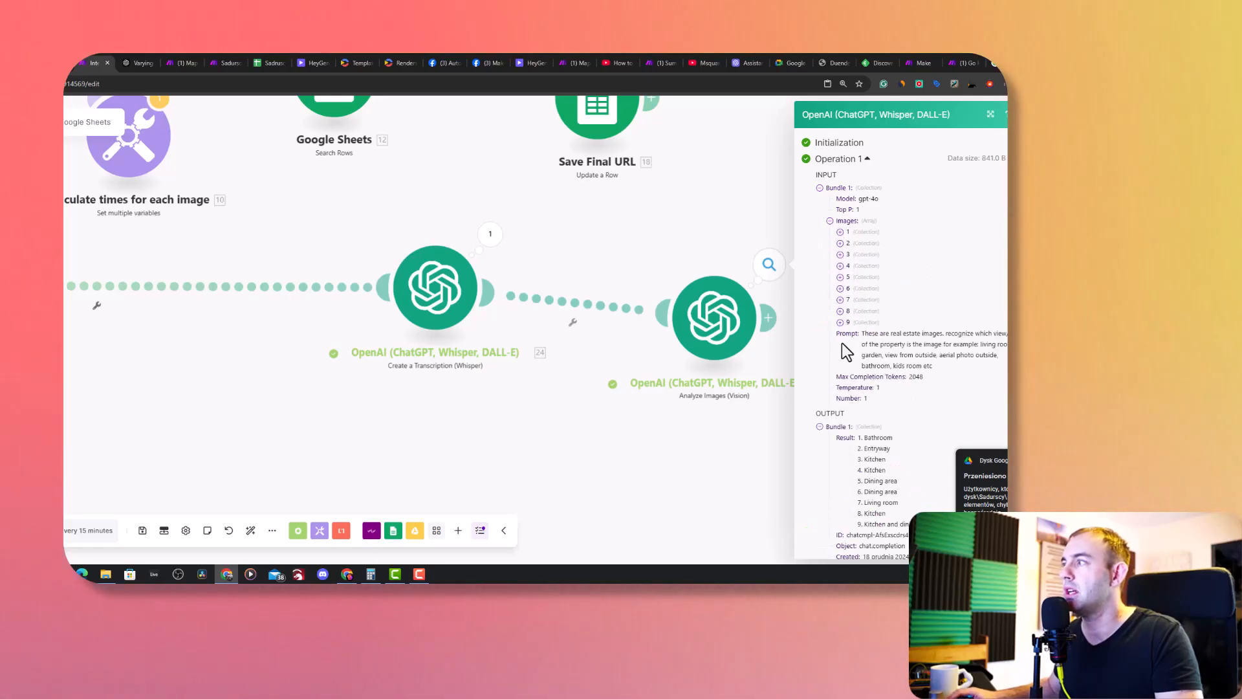
{"action": "scroll", "scroll_direction": "down", "scroll_amount": 3}
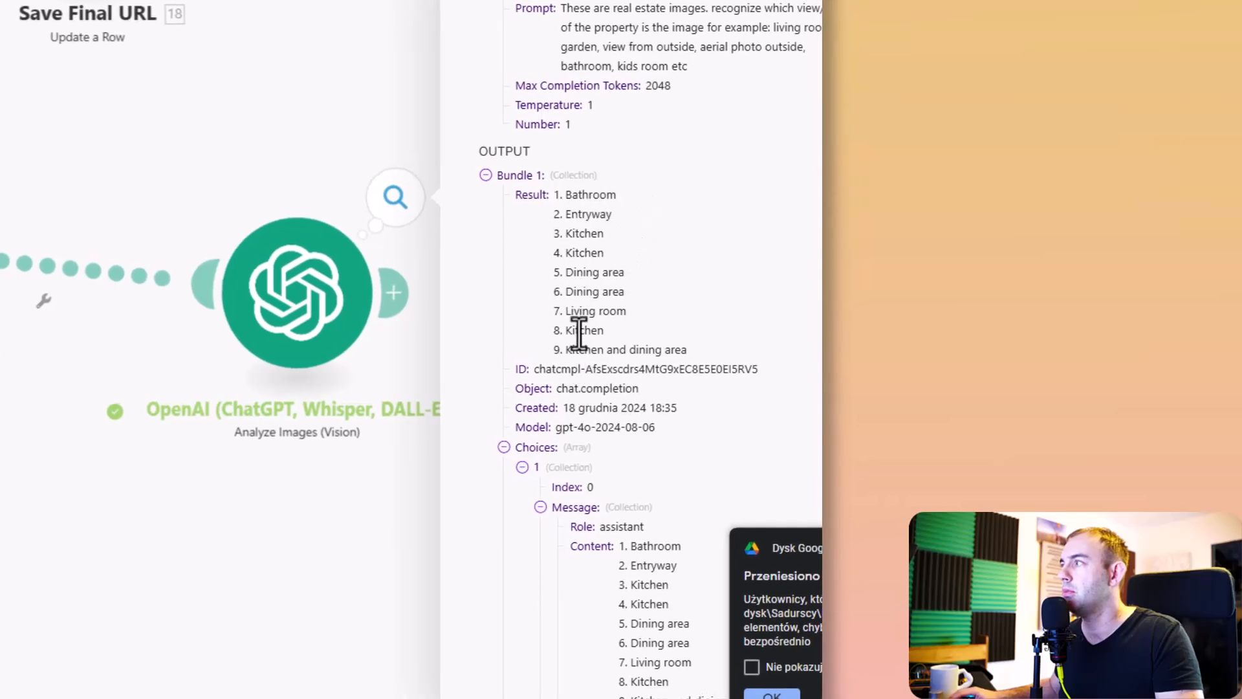
{"action": "mouse_move", "coordinate": [625, 246]}
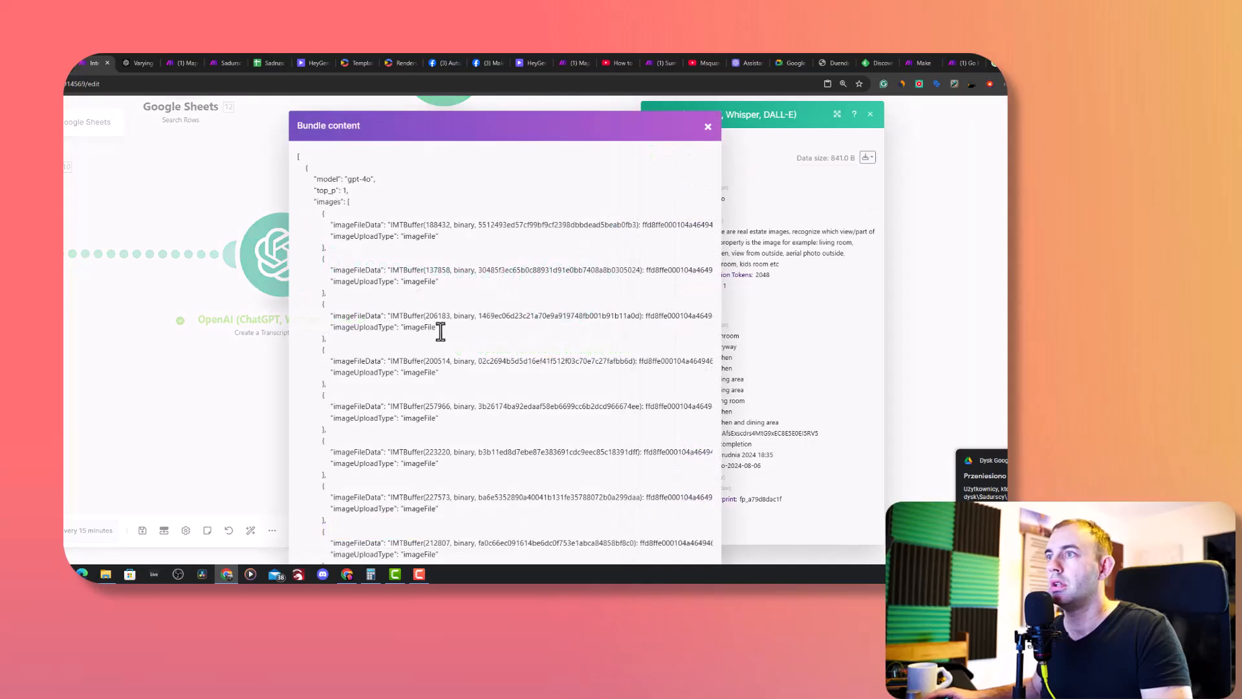
Scroll the input bundle JSON and highlight the gpt-4o model and imageFile images lines
{"action": "scroll", "scroll_direction": "down", "scroll_amount": 3}
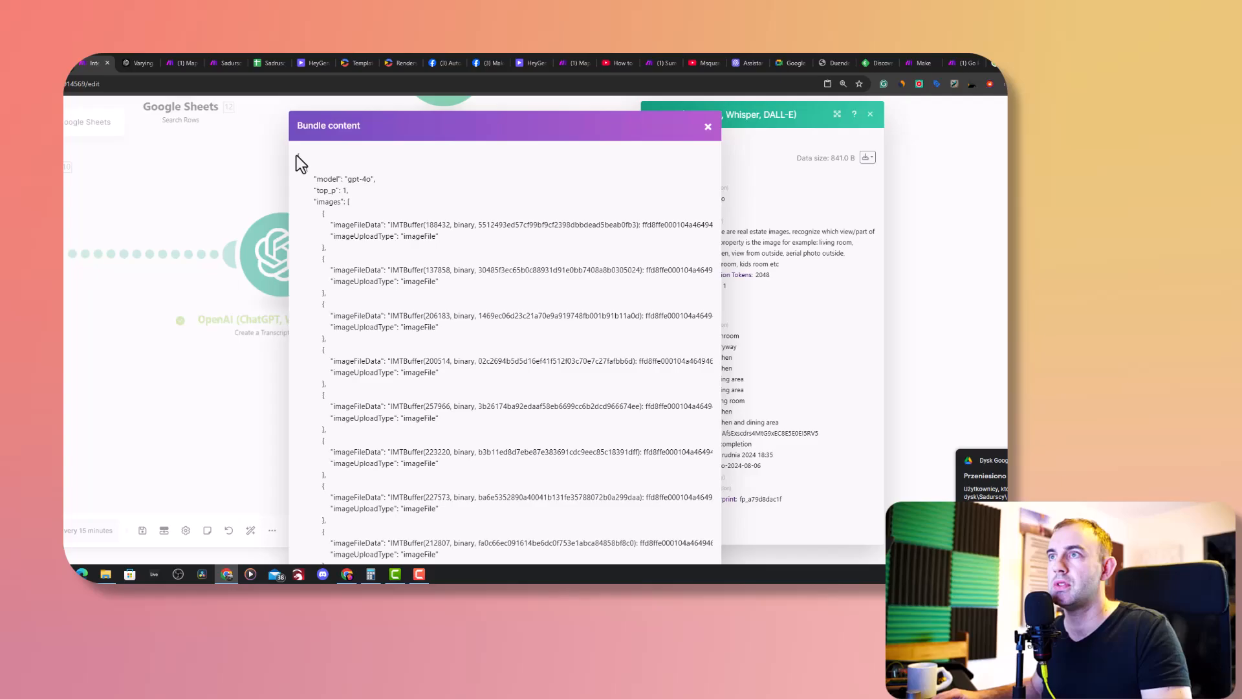
{"action": "scroll", "scroll_direction": "down", "scroll_amount": 3}
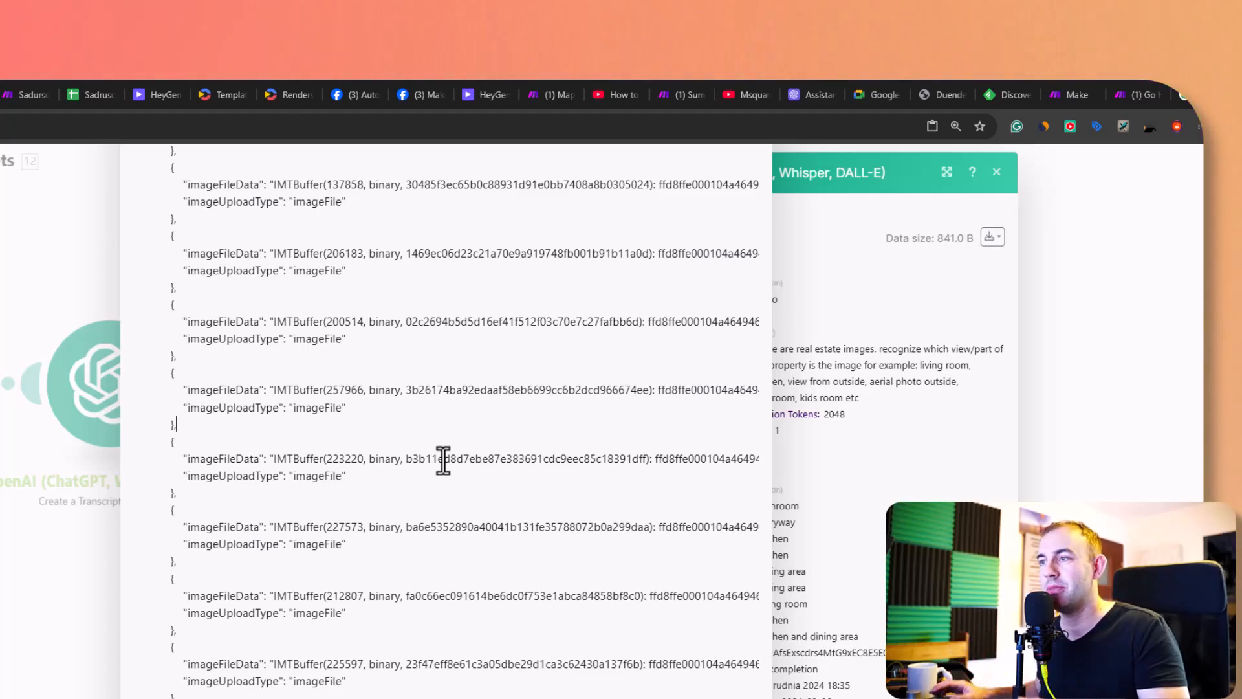
{"action": "mouse_move", "coordinate": [179, 431]}
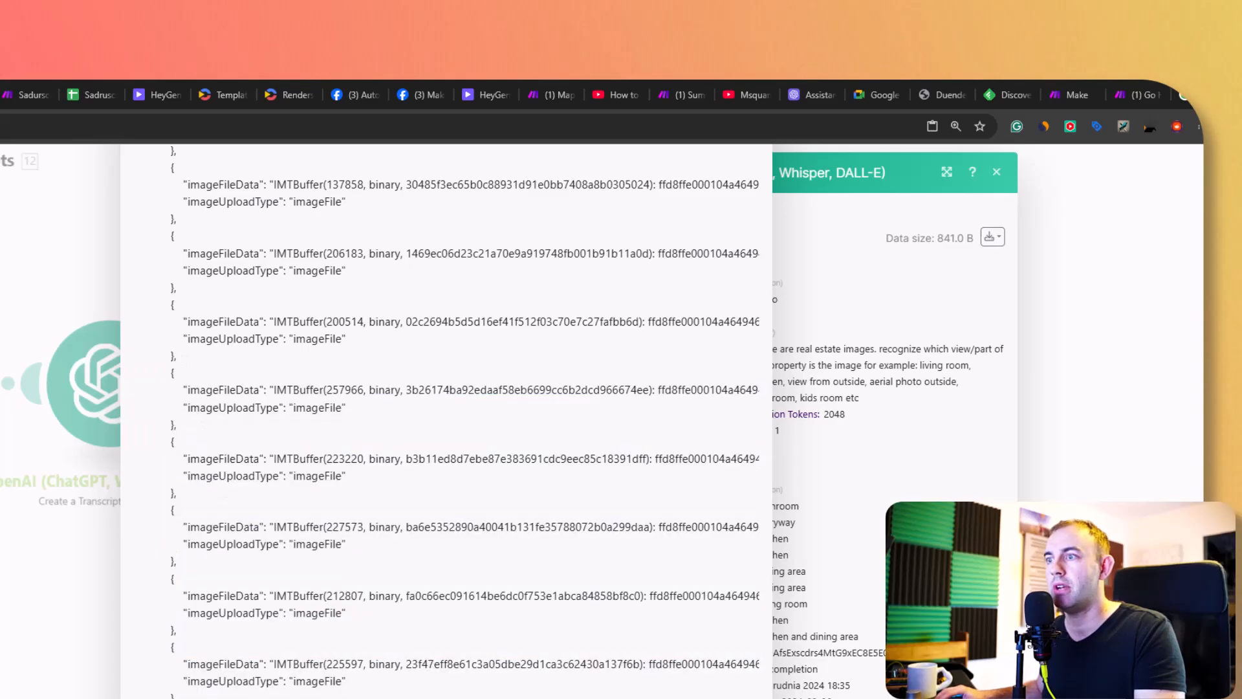
{"action": "mouse_move", "coordinate": [177, 341]}
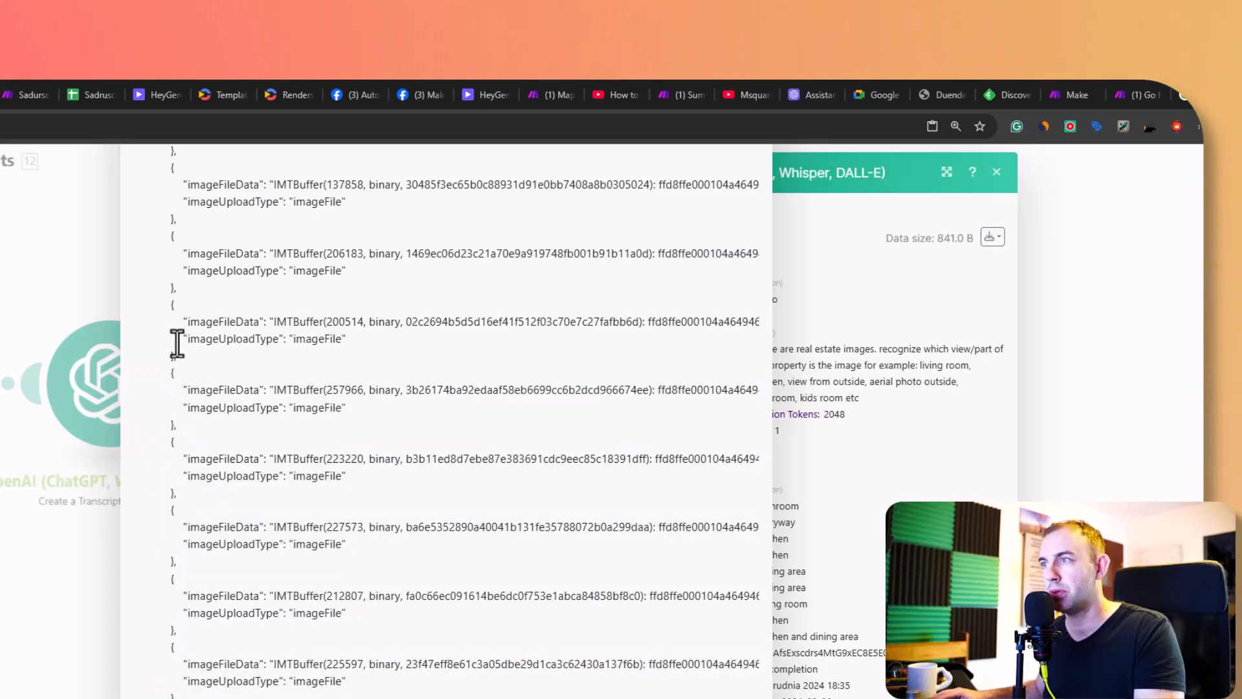
{"action": "mouse_move", "coordinate": [467, 598]}
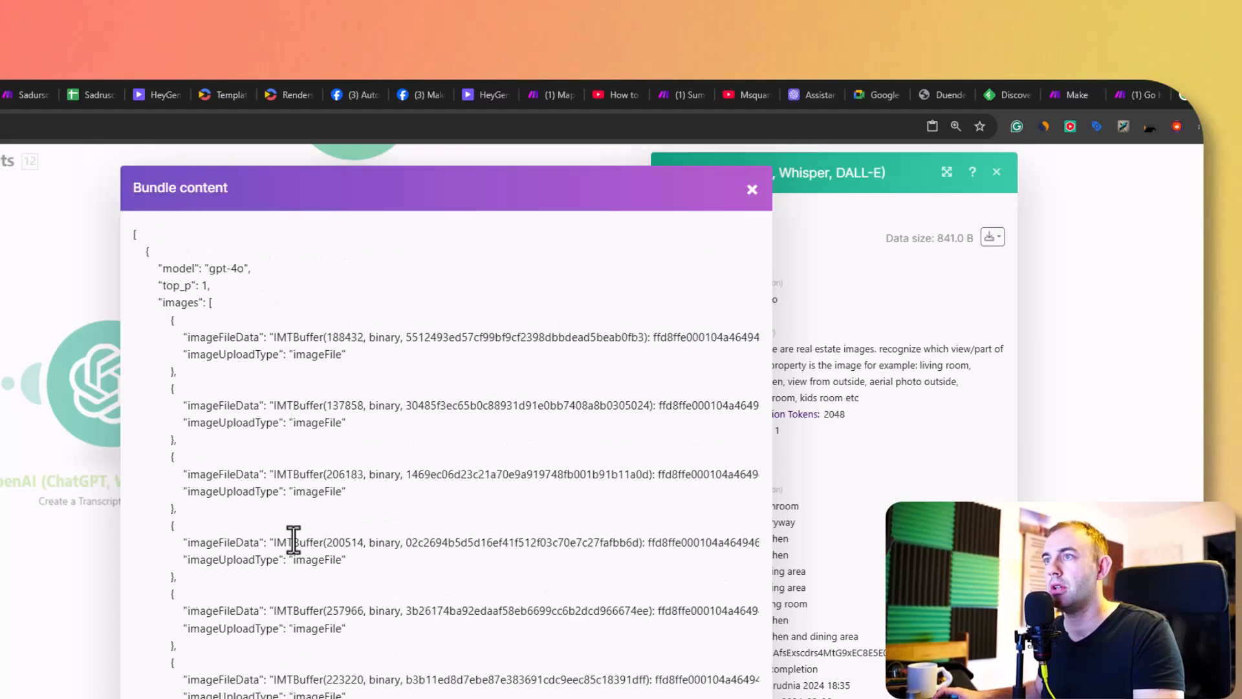
{"action": "left_click_drag", "start_coordinate": [147, 252], "coordinate": [214, 304]}
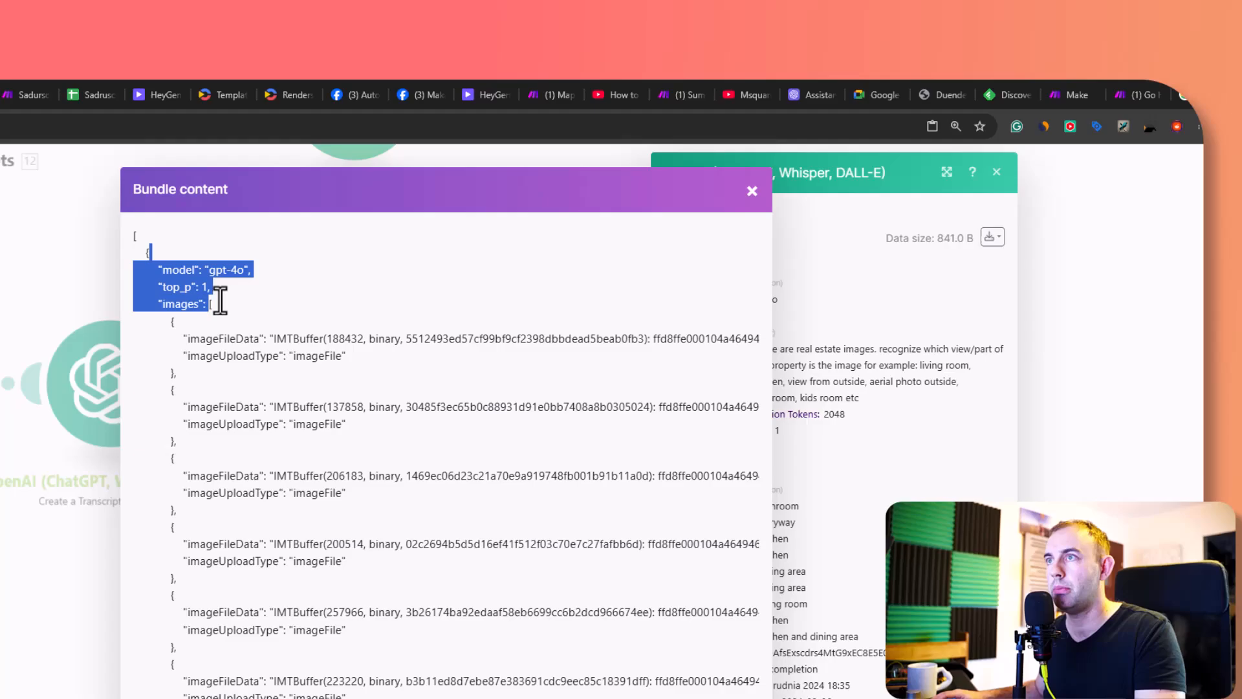
{"action": "left_click", "coordinate": [751, 190]}
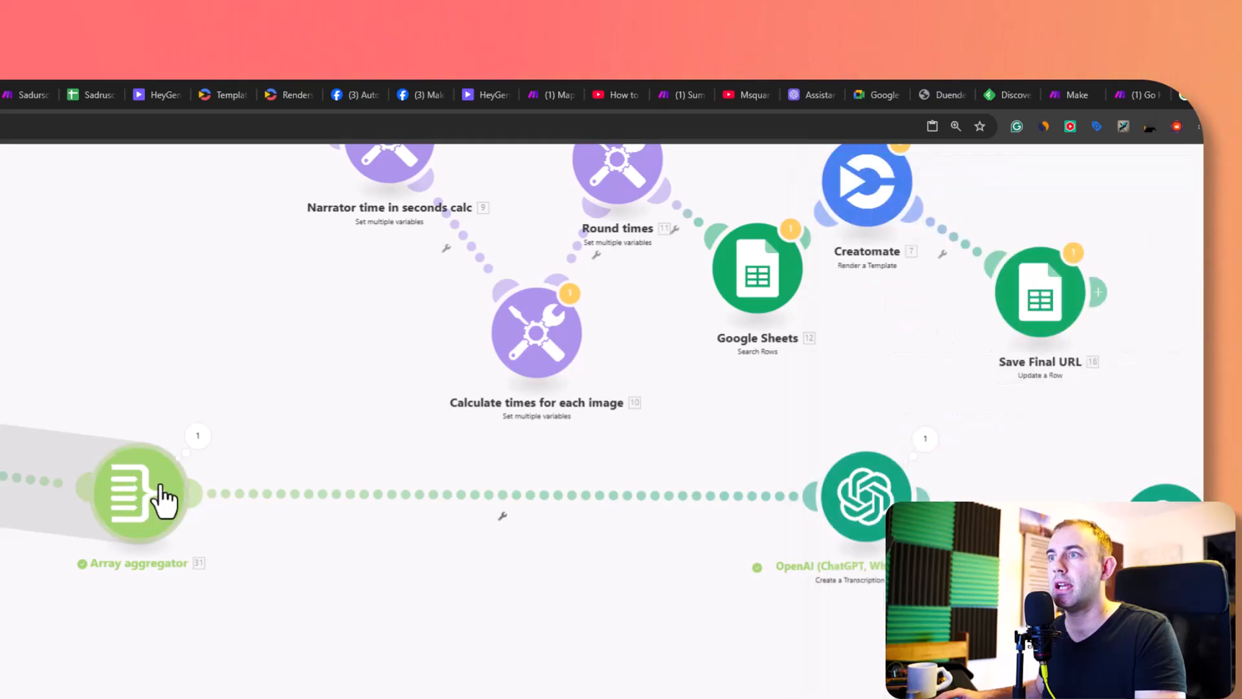
Reopen the Analyze Images settings showing the aggregator array in Images with gpt-4o
{"action": "left_click", "coordinate": [139, 495]}
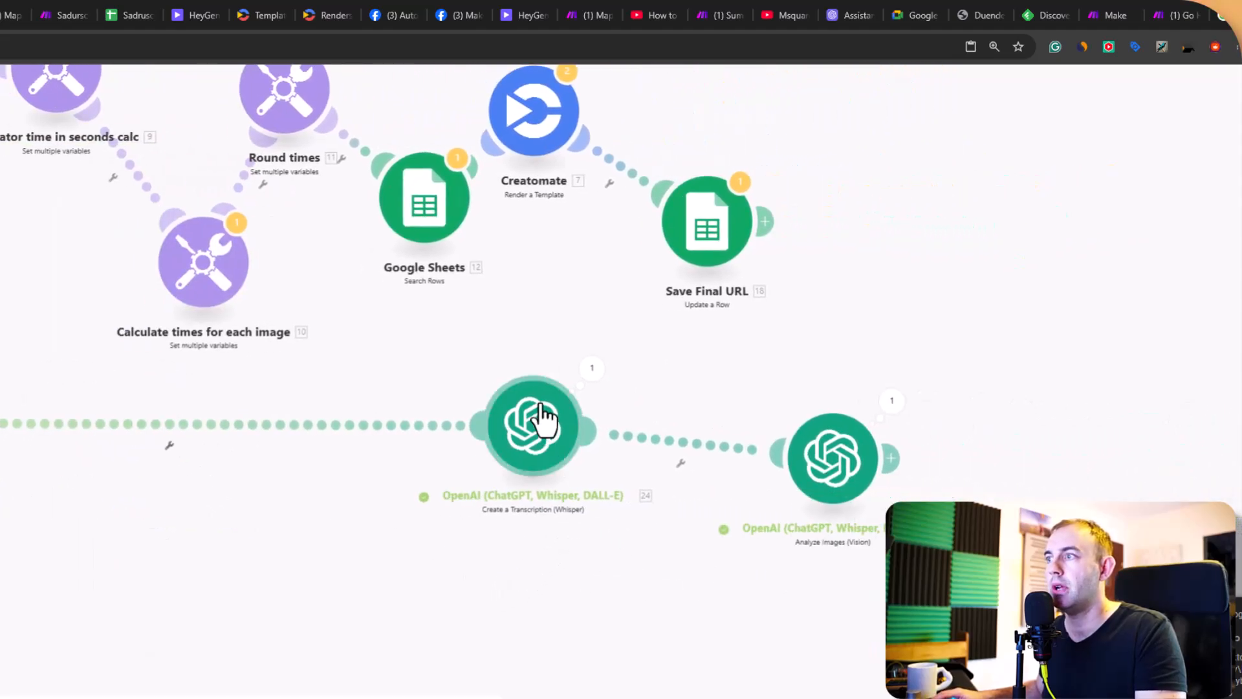
{"action": "left_click", "coordinate": [833, 458]}
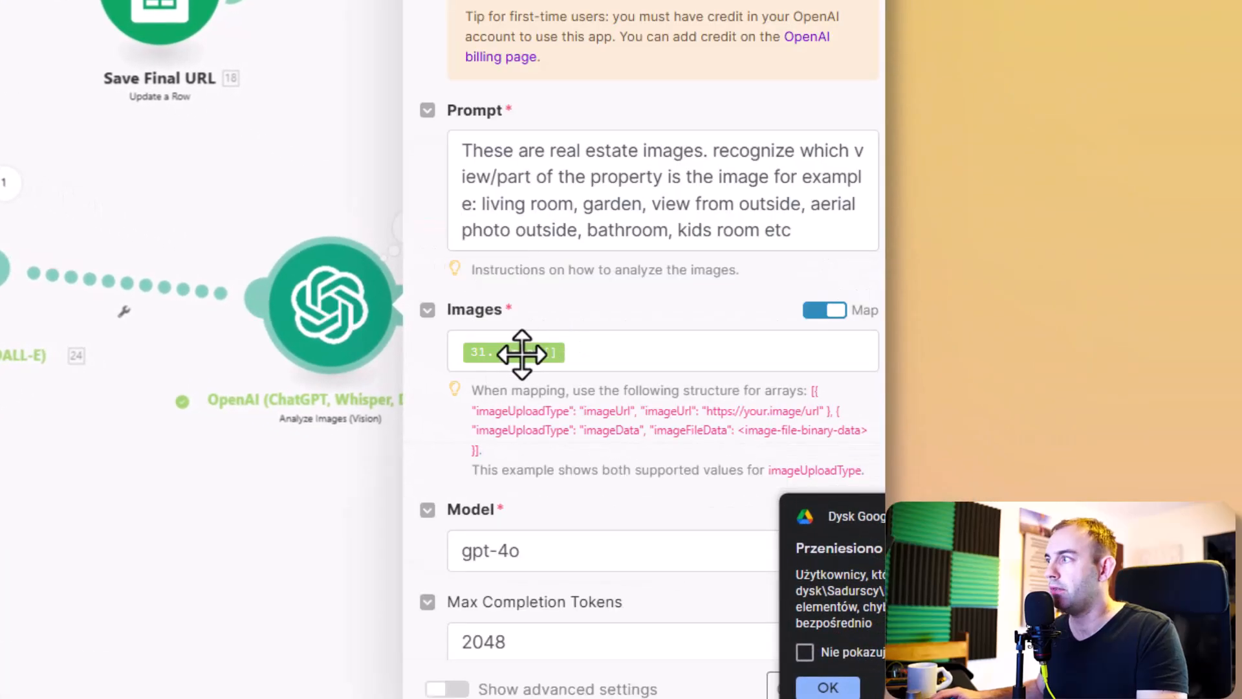